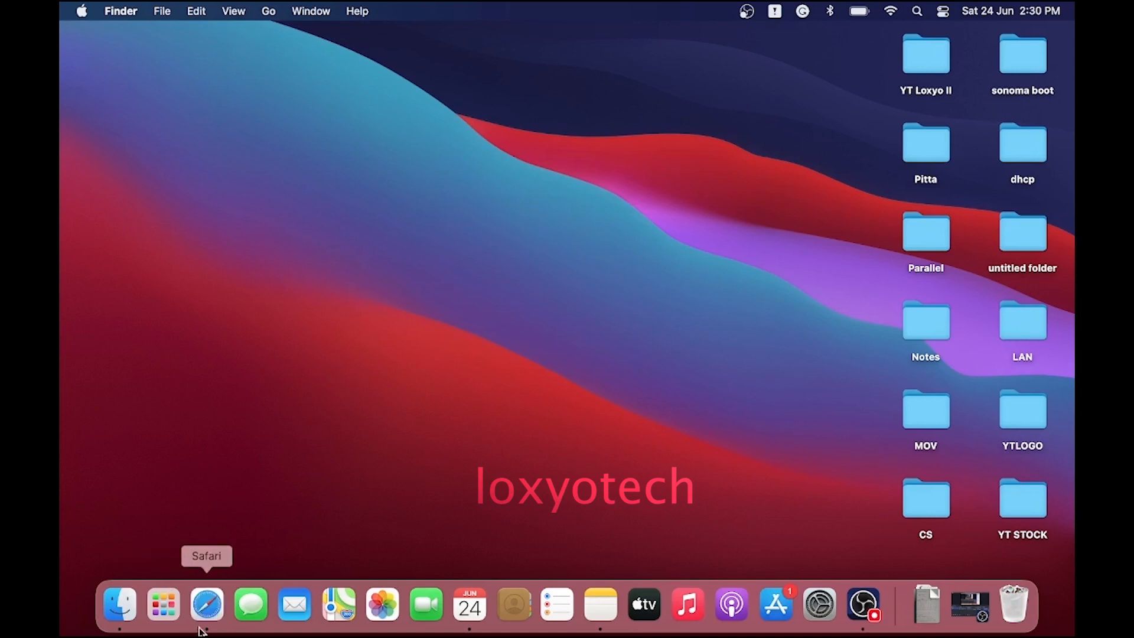
# - Launch Safari, reach Apple's macOS Sonoma Preview page via Google, and scroll through it
pyautogui.click(207, 606)
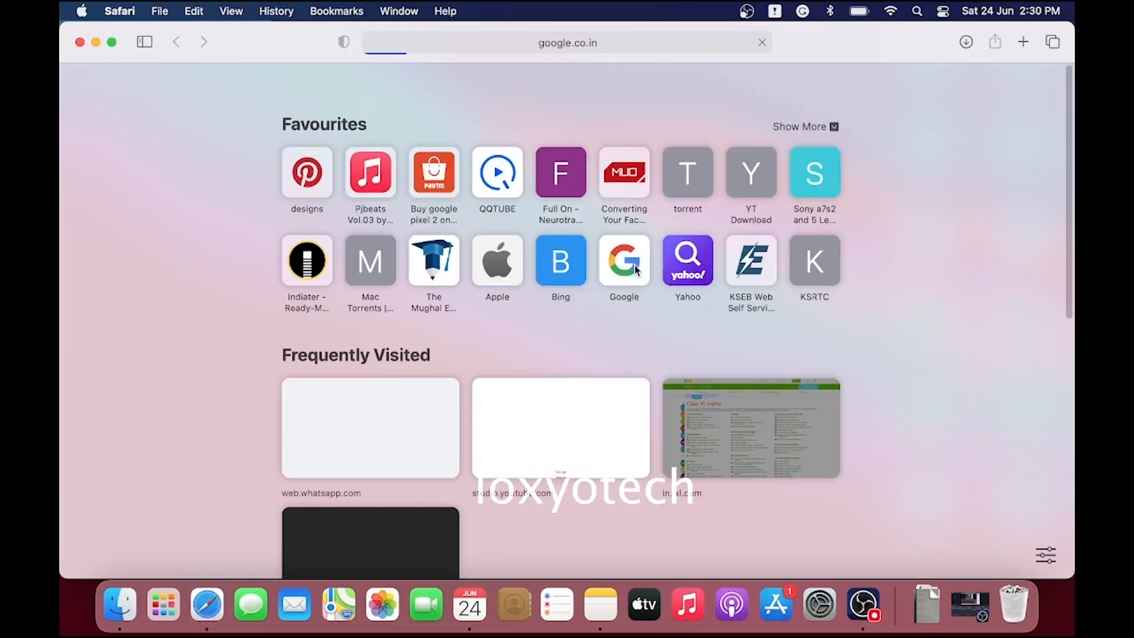
pyautogui.click(624, 261)
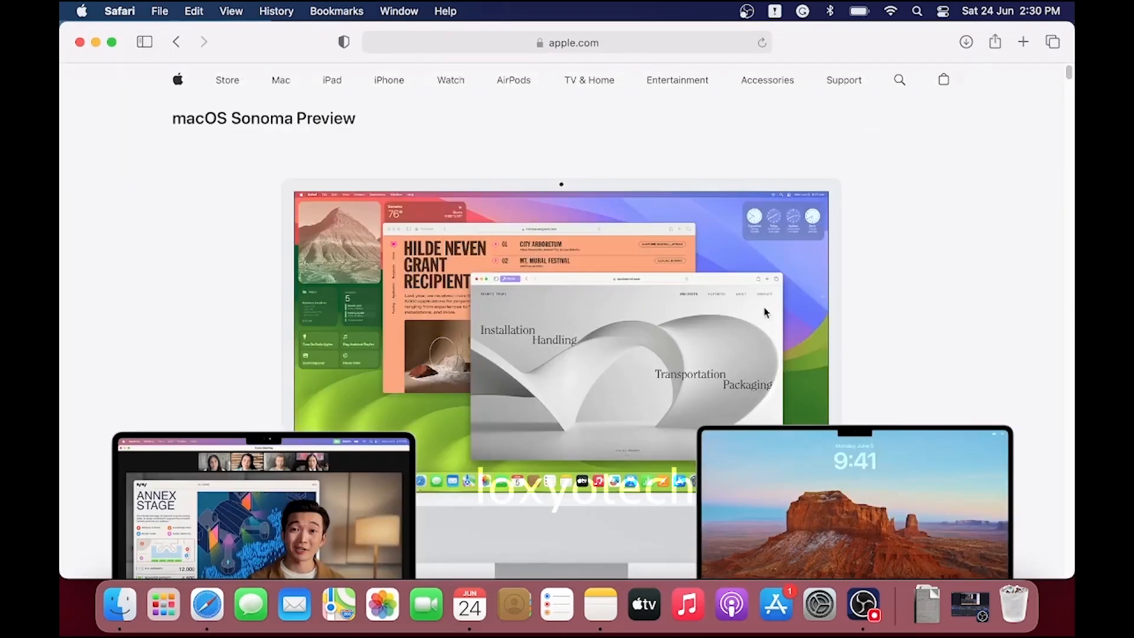
pyautogui.scroll(-3)
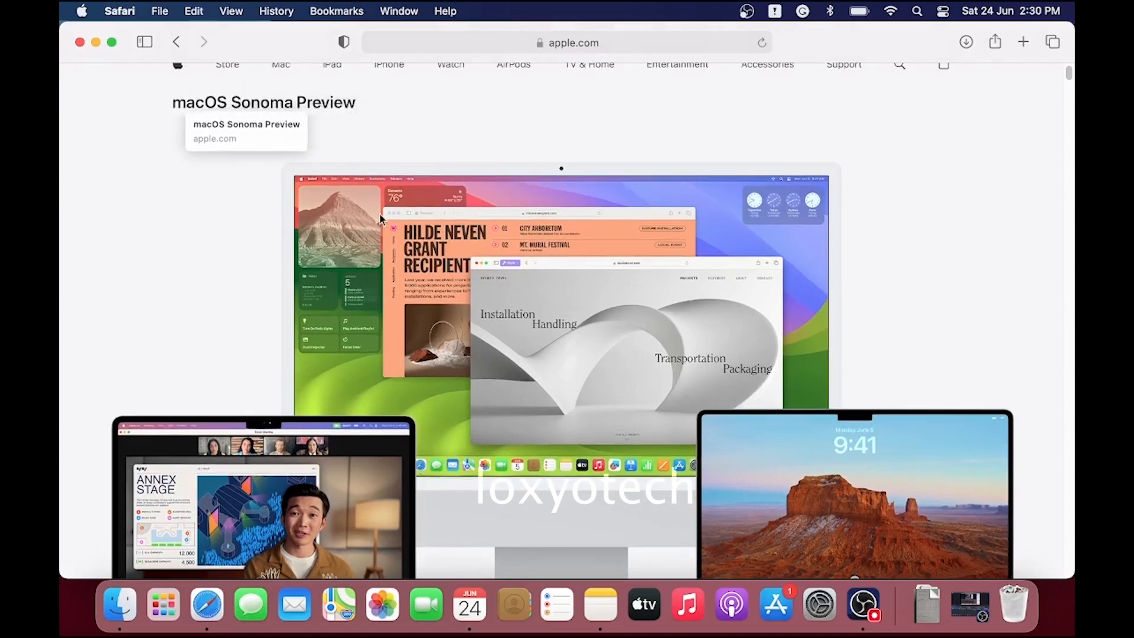
pyautogui.scroll(-3)
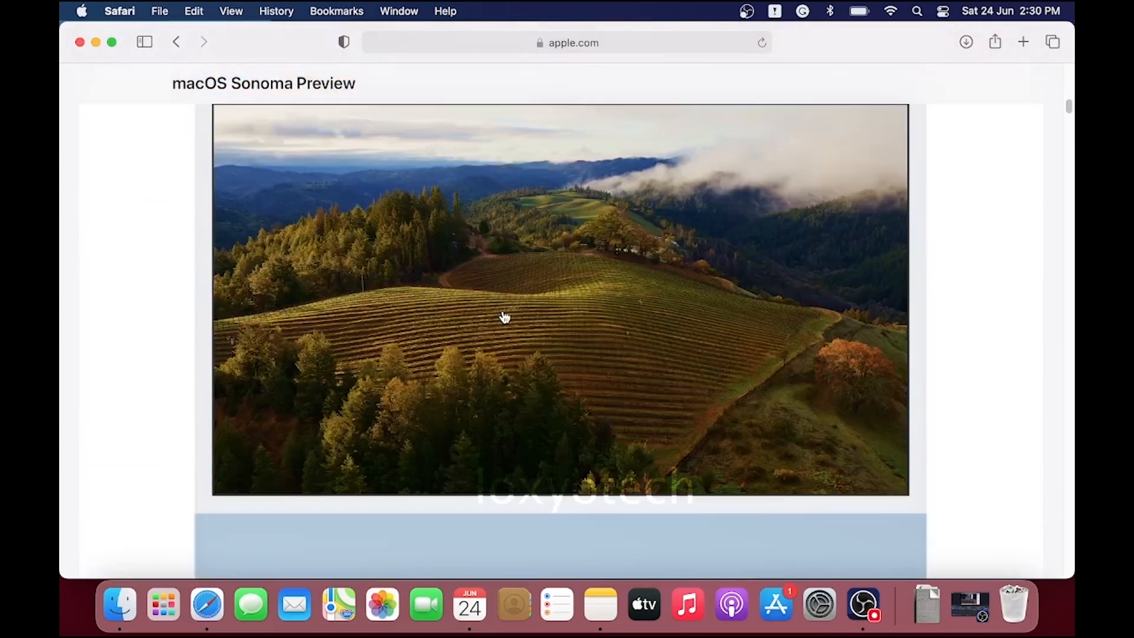
pyautogui.scroll(-3)
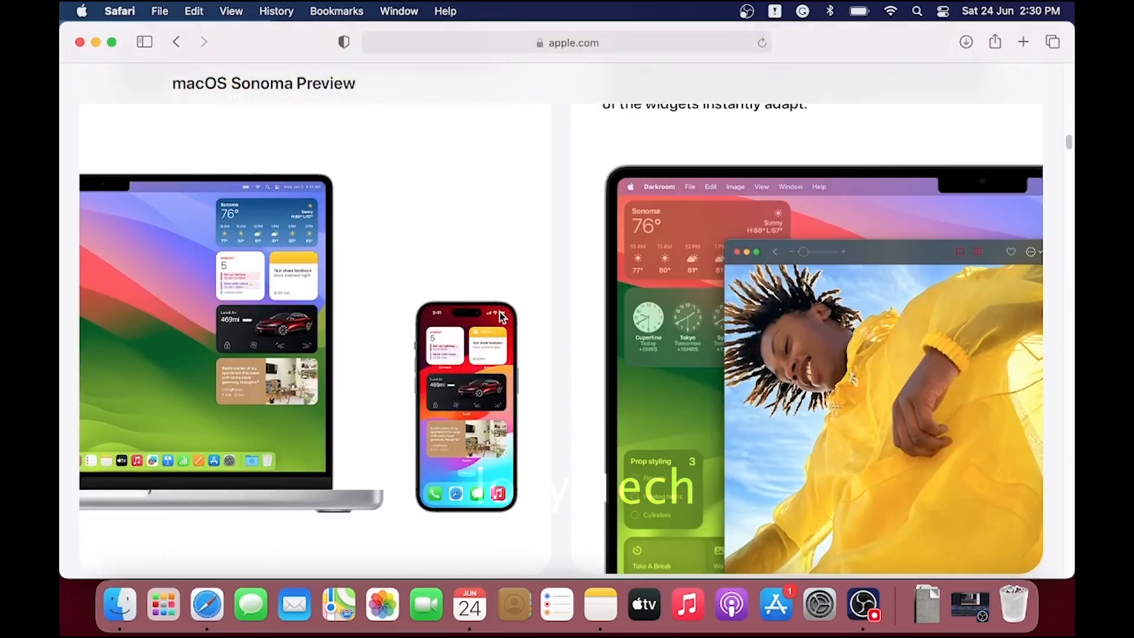
pyautogui.scroll(-3)
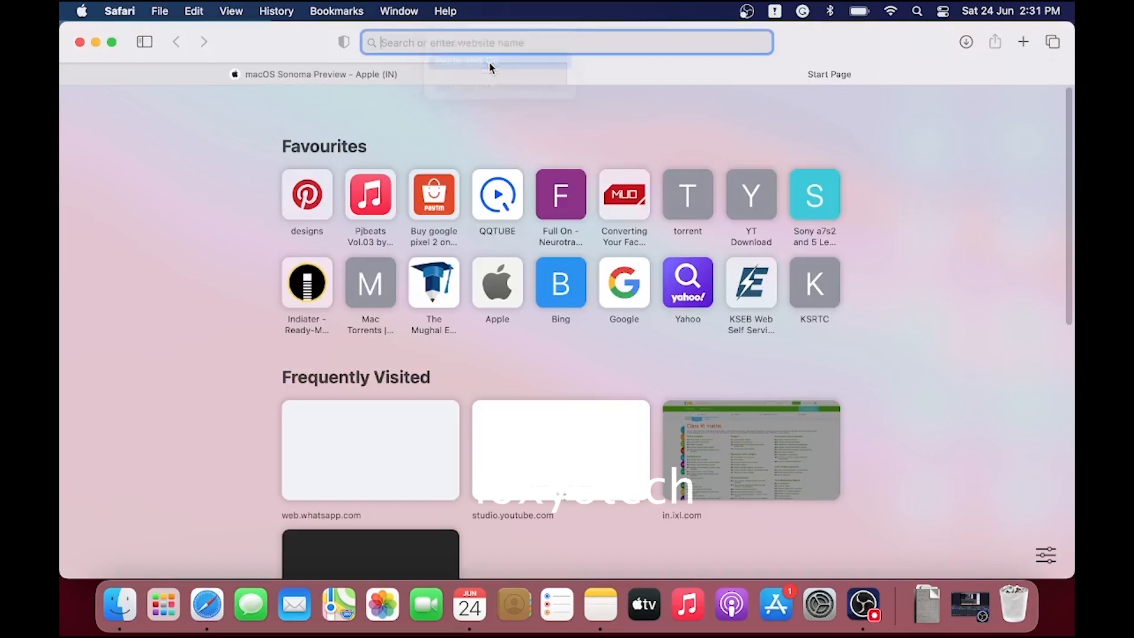
# - Close the Safari window so the Finder desktop is visible
pyautogui.click(965, 42)
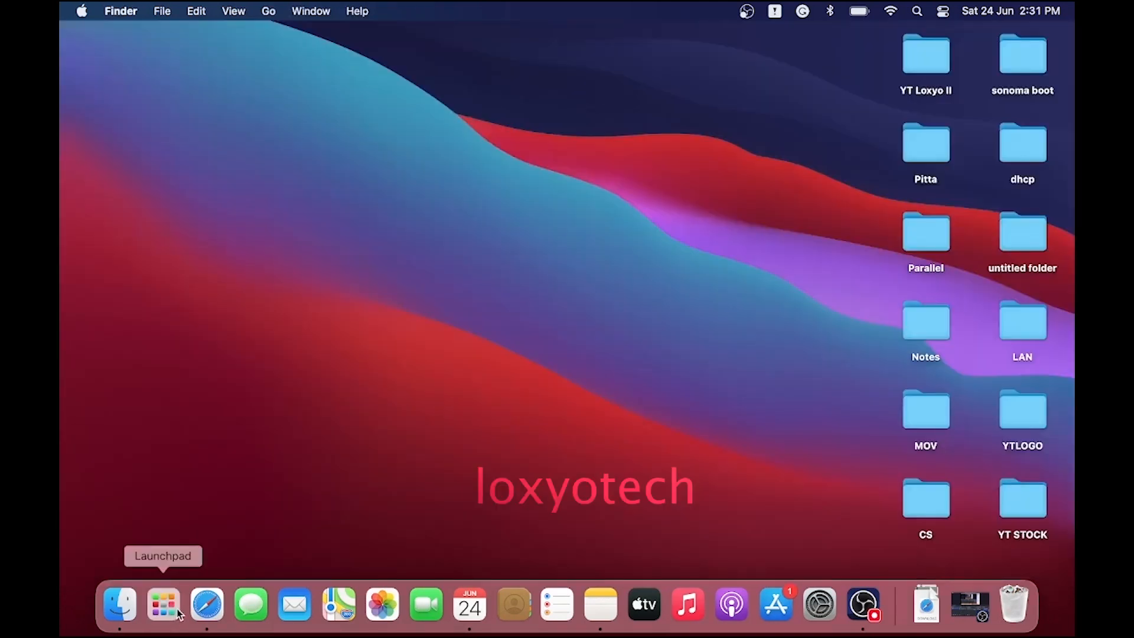
# - Show all applications and scroll the Applications folder to Install macOS 14 beta
pyautogui.click(160, 608)
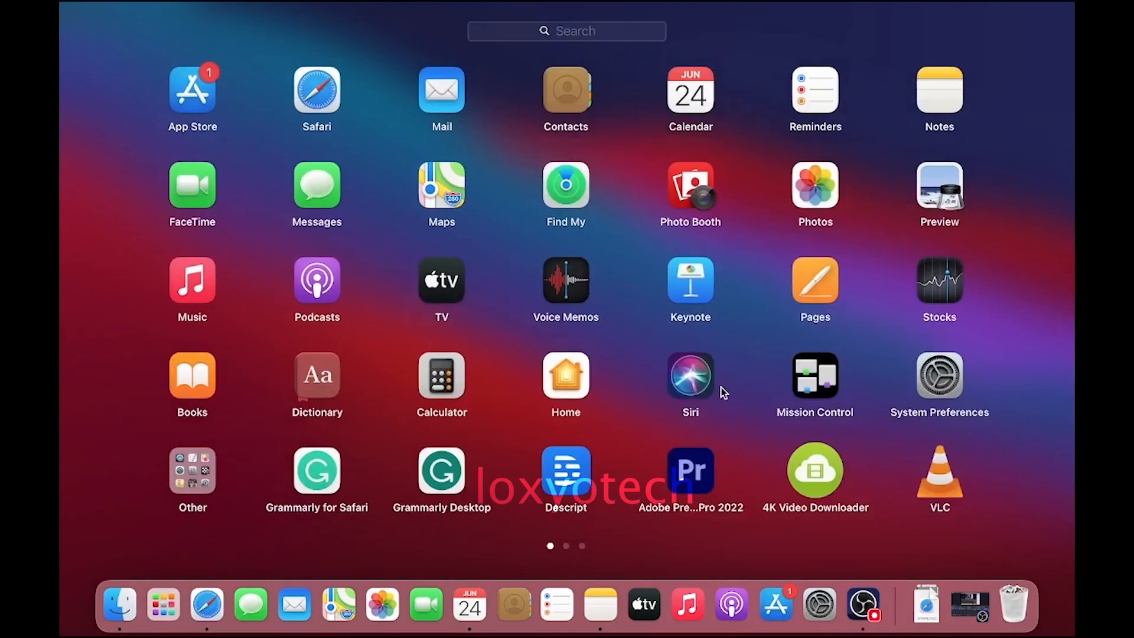
pyautogui.hscroll(-3)
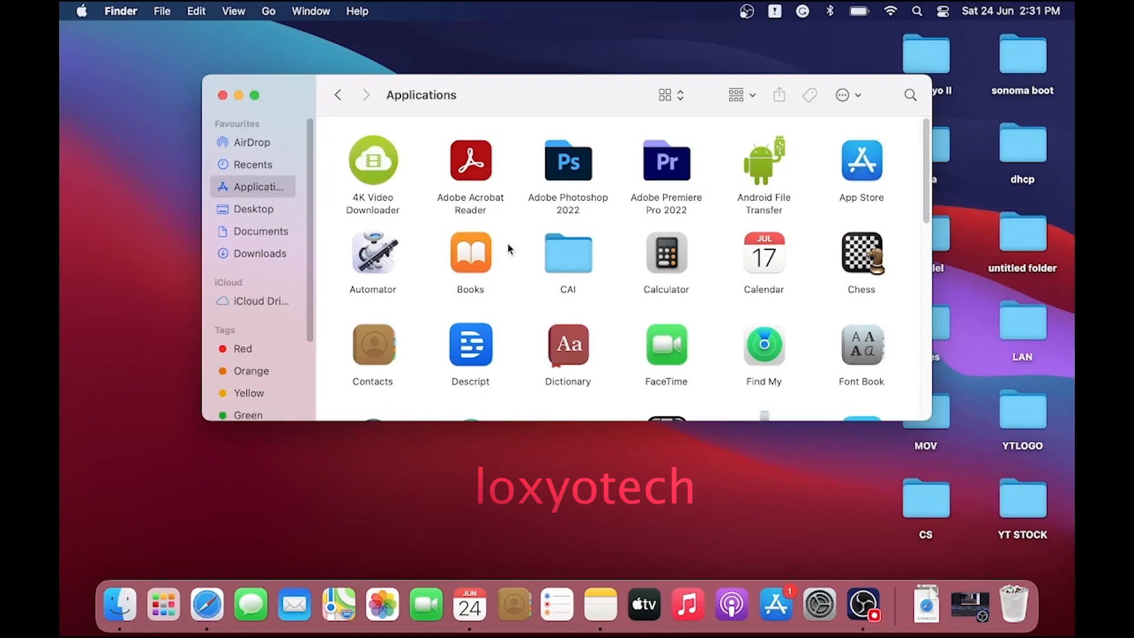
pyautogui.scroll(-3)
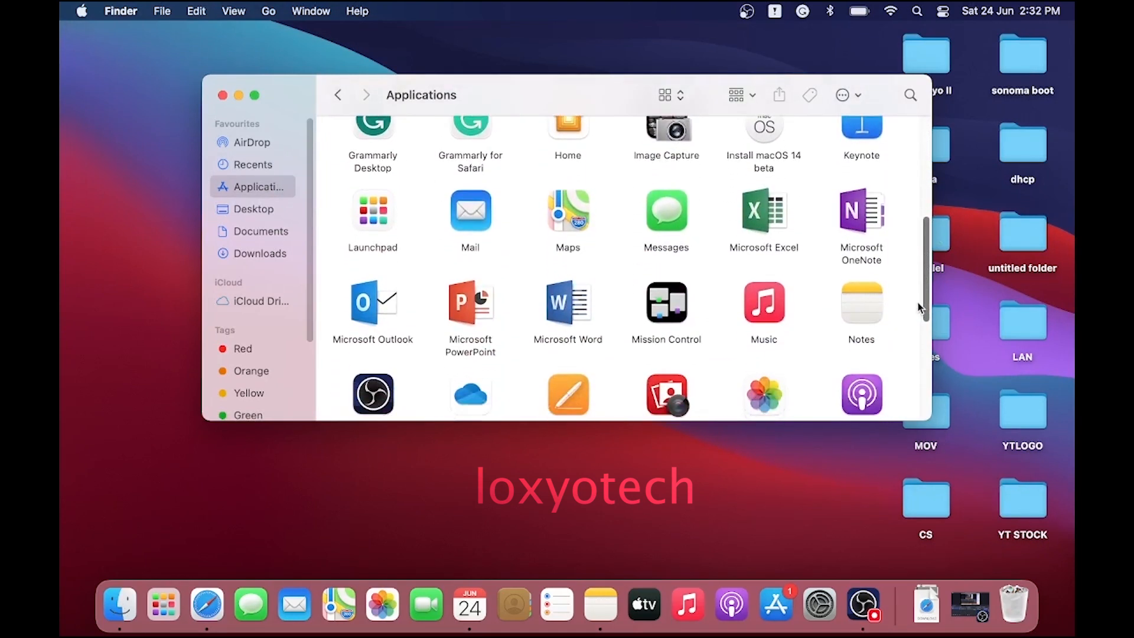
pyautogui.scroll(-3)
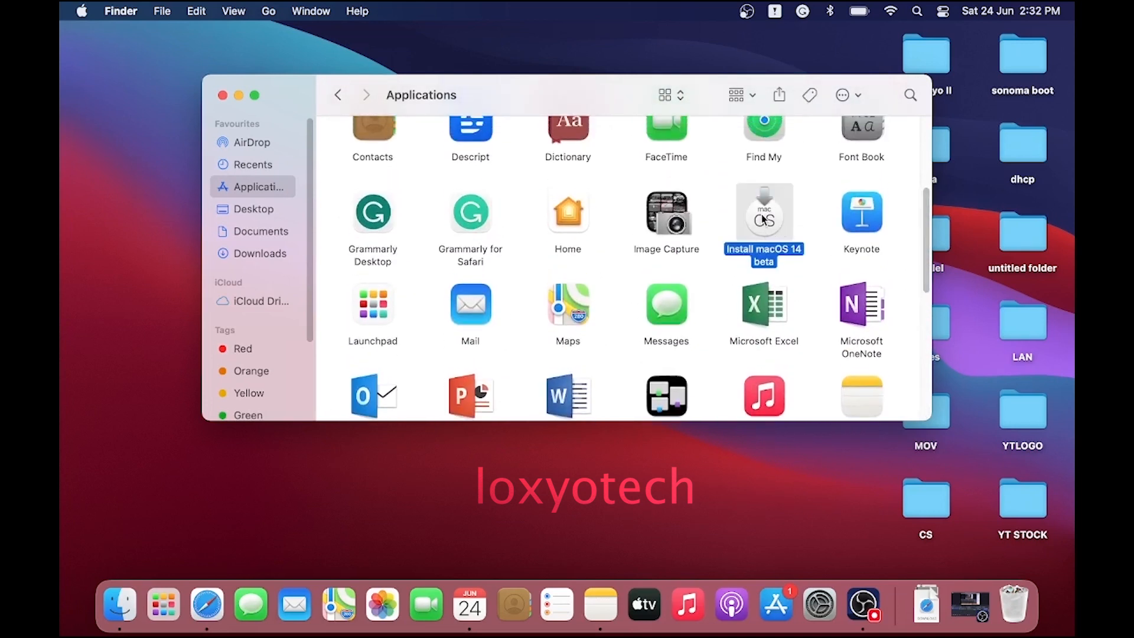
# - Show Install macOS 14 beta's package contents and open its Resources folder
pyautogui.rightClick(764, 210)
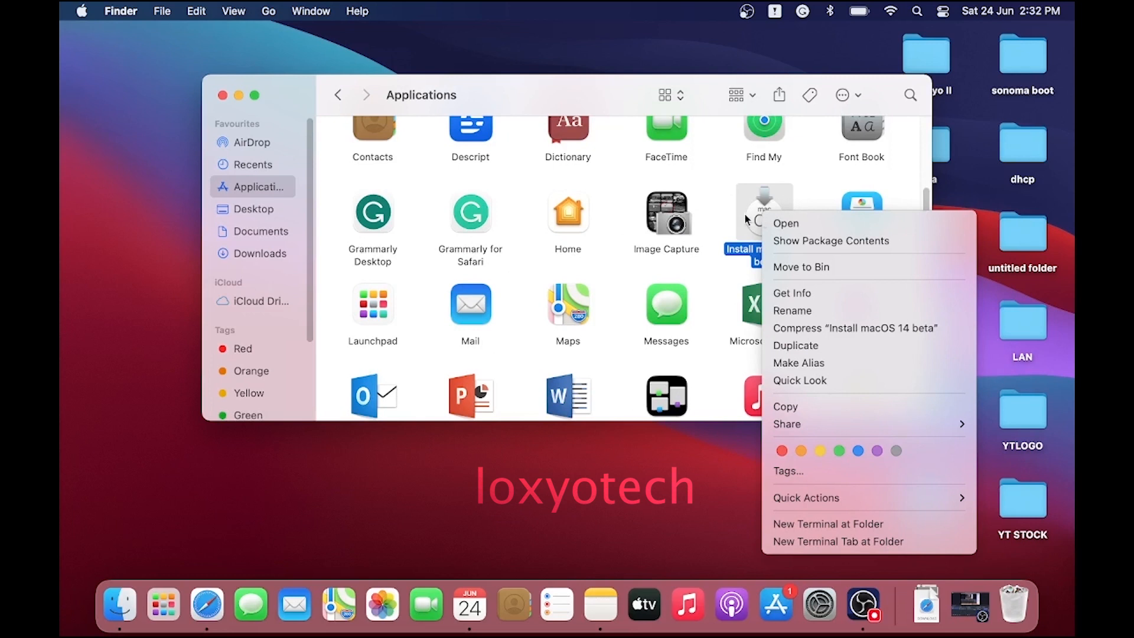
pyautogui.moveTo(847, 249)
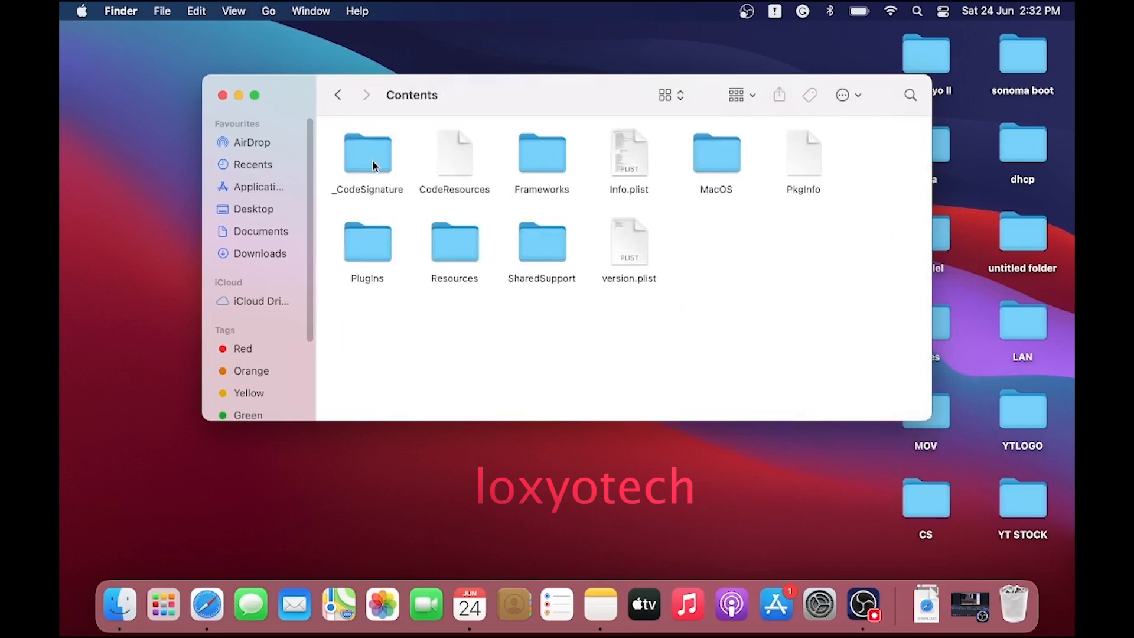
pyautogui.click(454, 242)
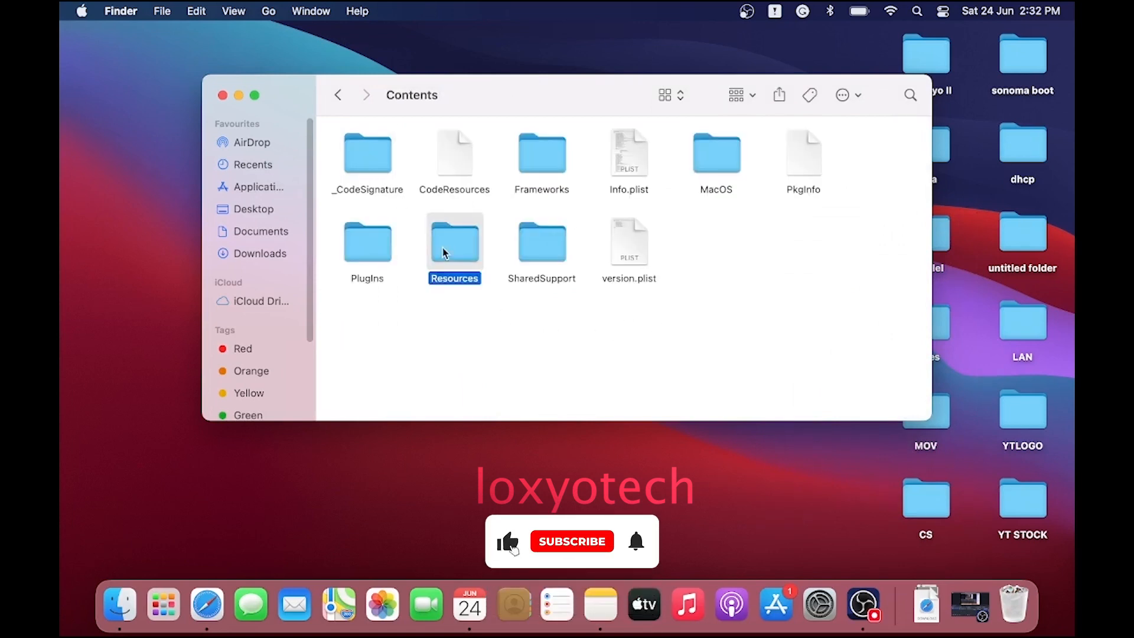
pyautogui.doubleClick(454, 243)
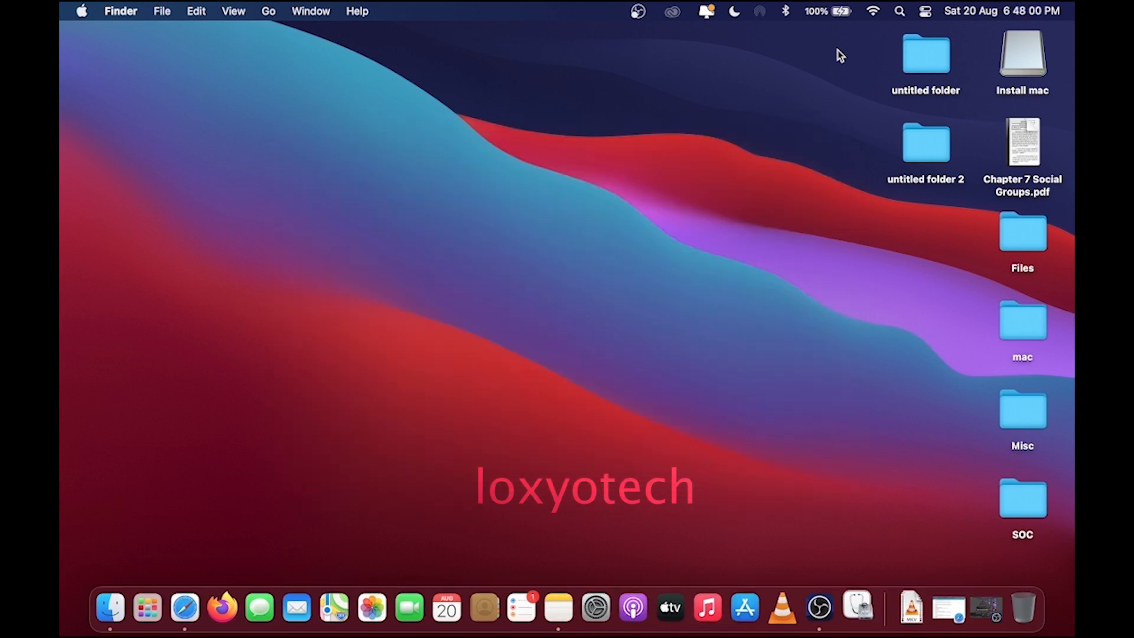
# - Launch Disk Utility and select the external 15.6 GB Install mac USB volume
pyautogui.click(860, 608)
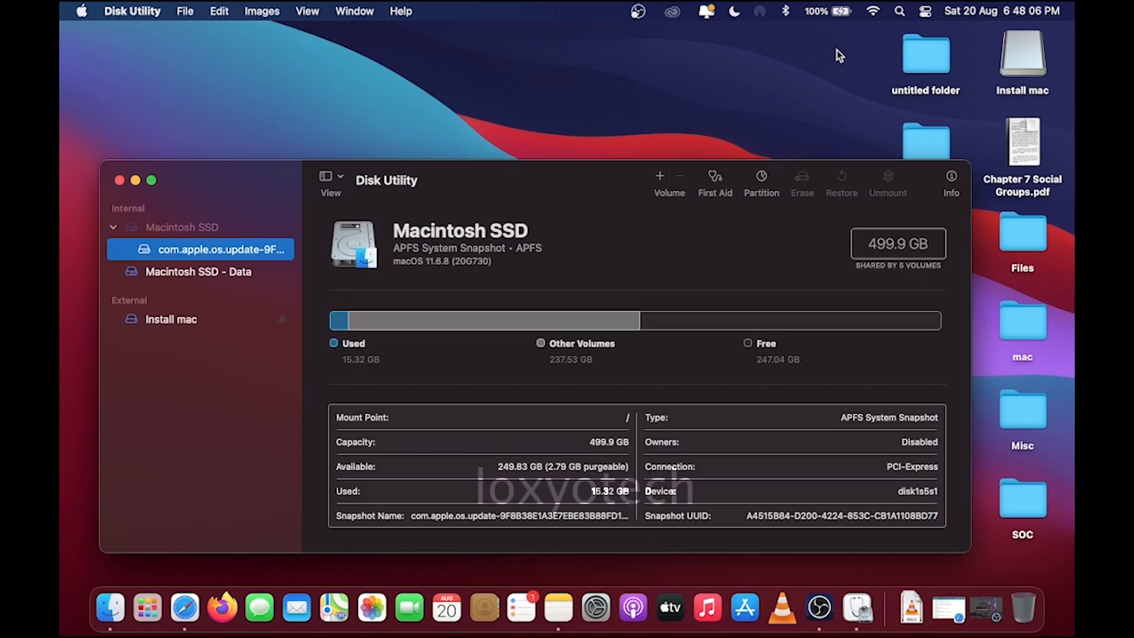
pyautogui.moveTo(187, 329)
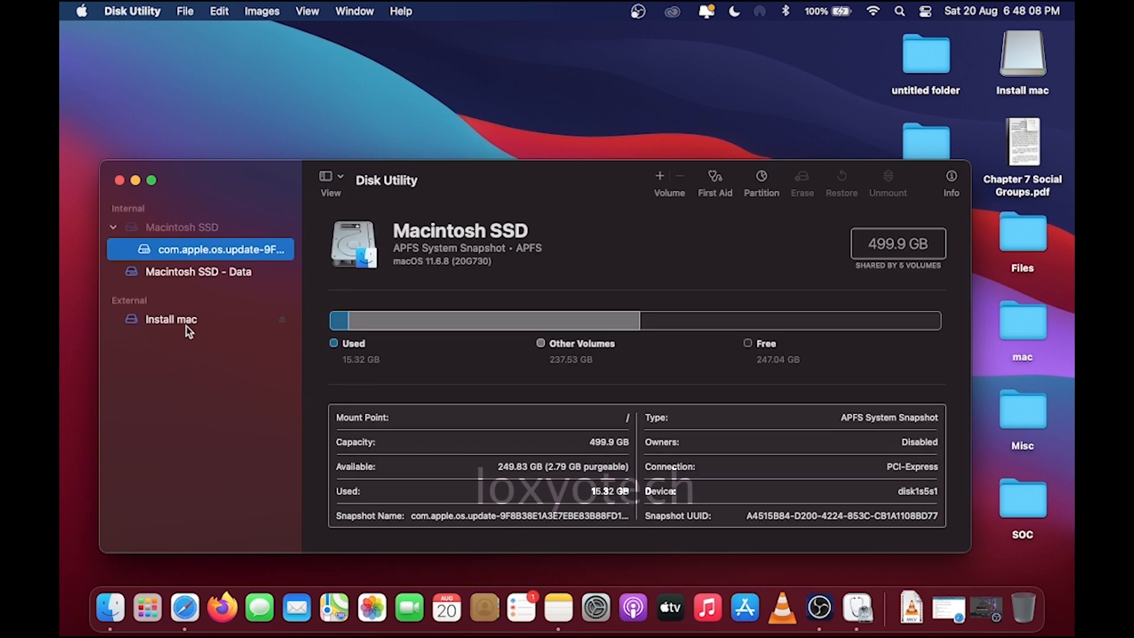
pyautogui.click(170, 319)
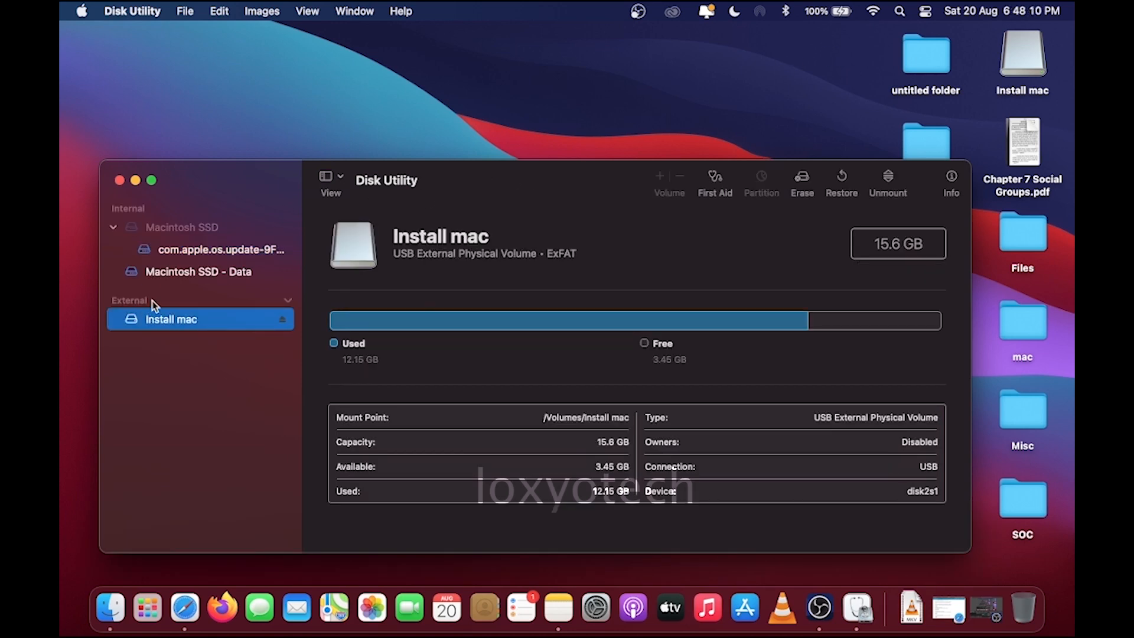
pyautogui.moveTo(144, 315)
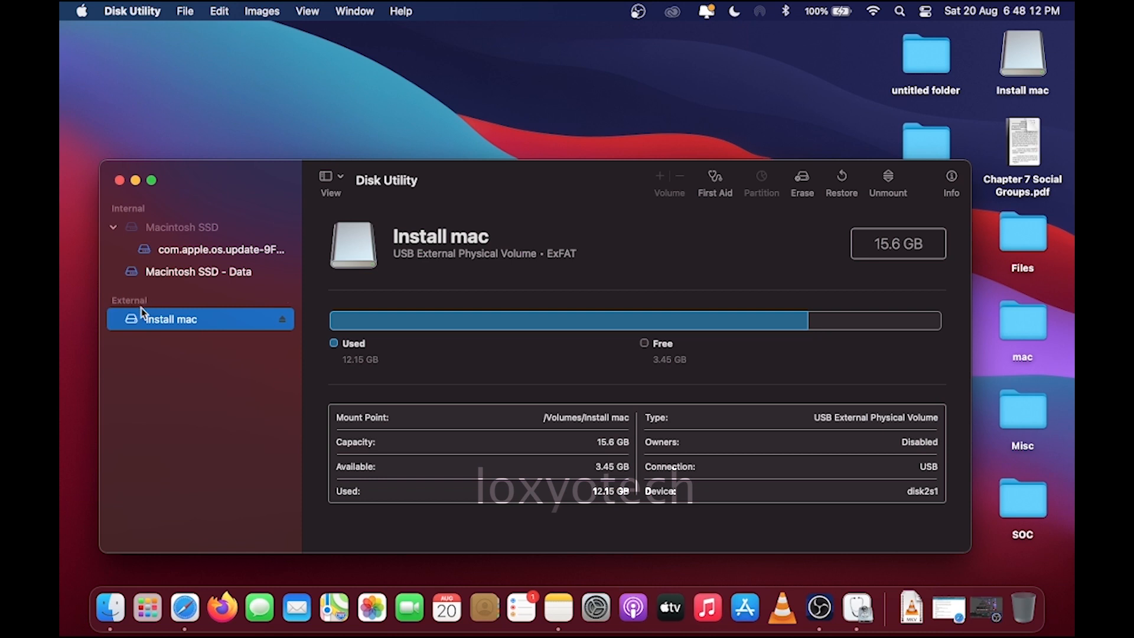
pyautogui.moveTo(248, 326)
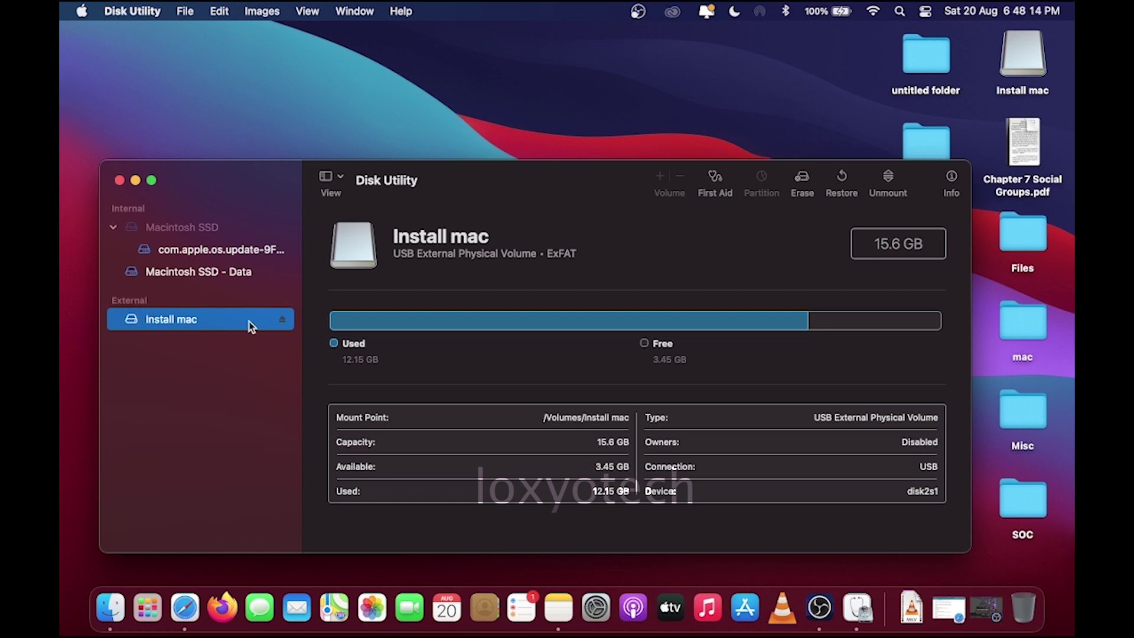
pyautogui.moveTo(802, 178)
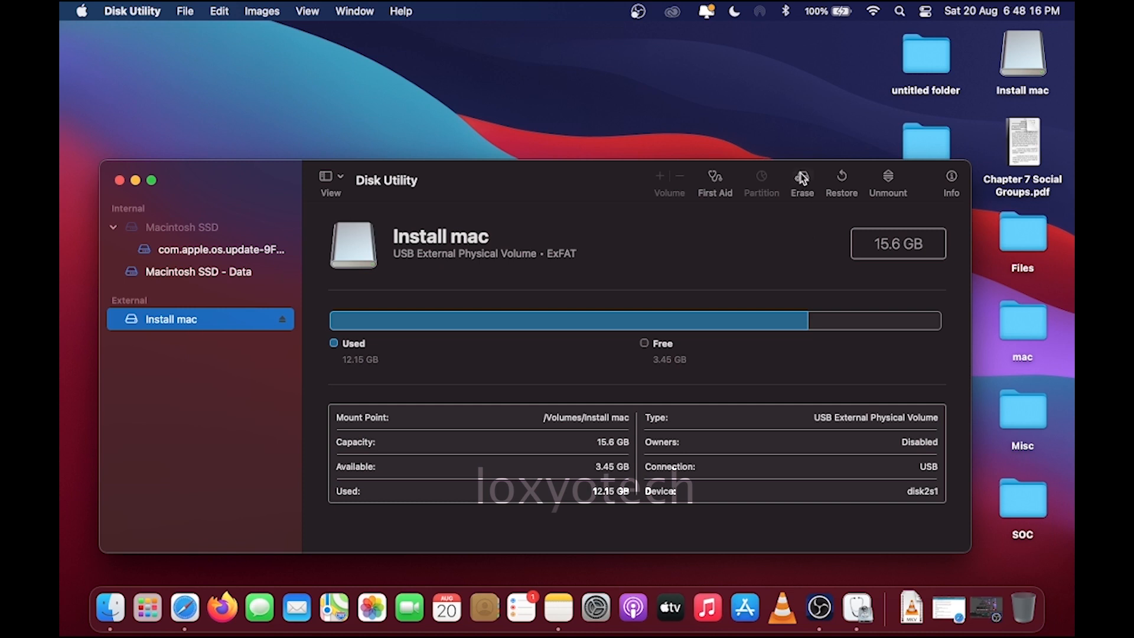
# - Erase Install mac as Mac OS Extended (Journaled) and close the finished erase report
pyautogui.click(802, 178)
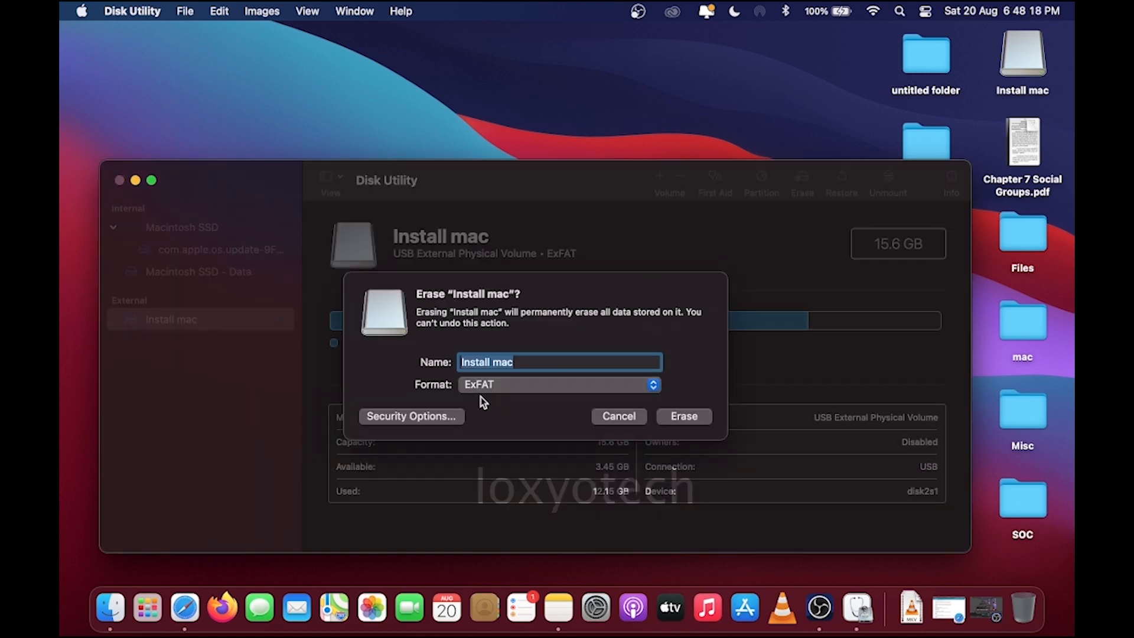
pyautogui.click(559, 384)
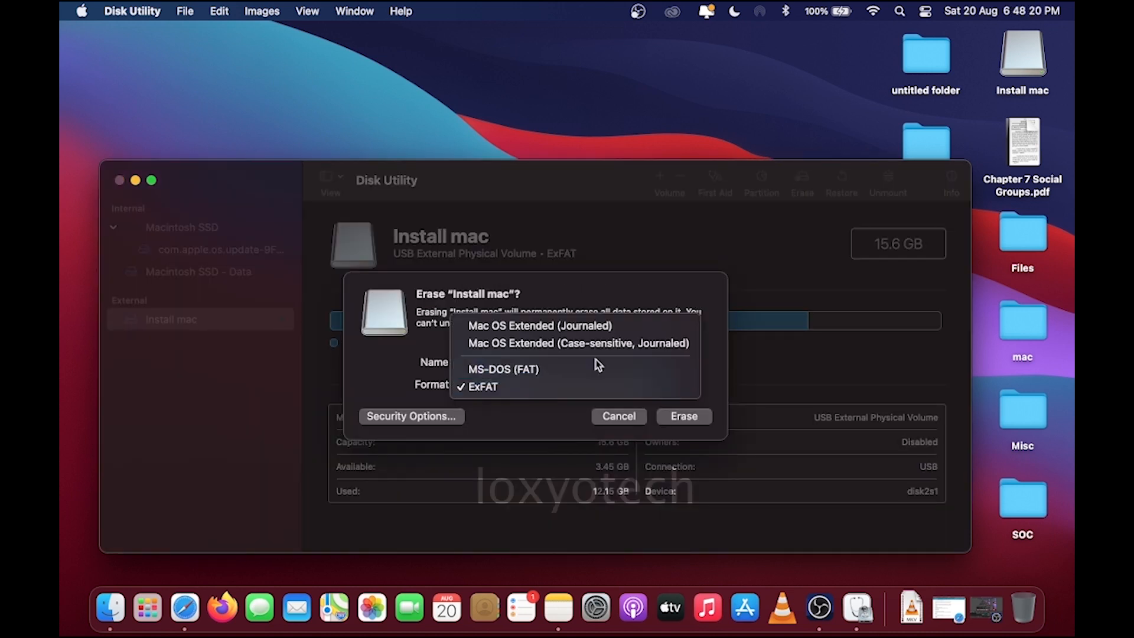
pyautogui.click(540, 326)
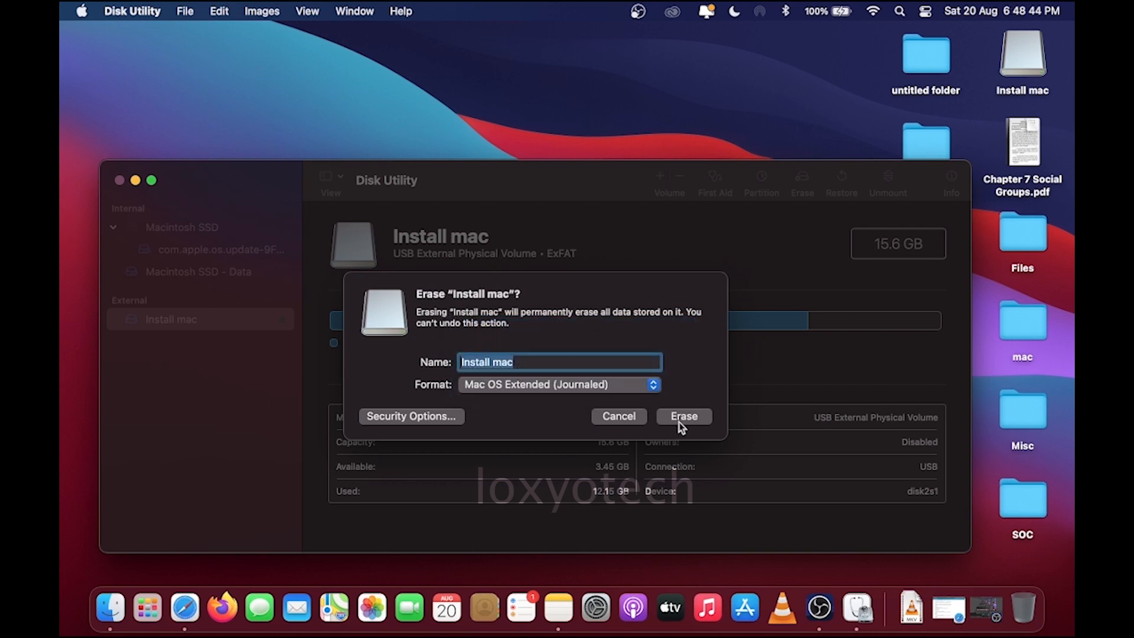
pyautogui.click(683, 416)
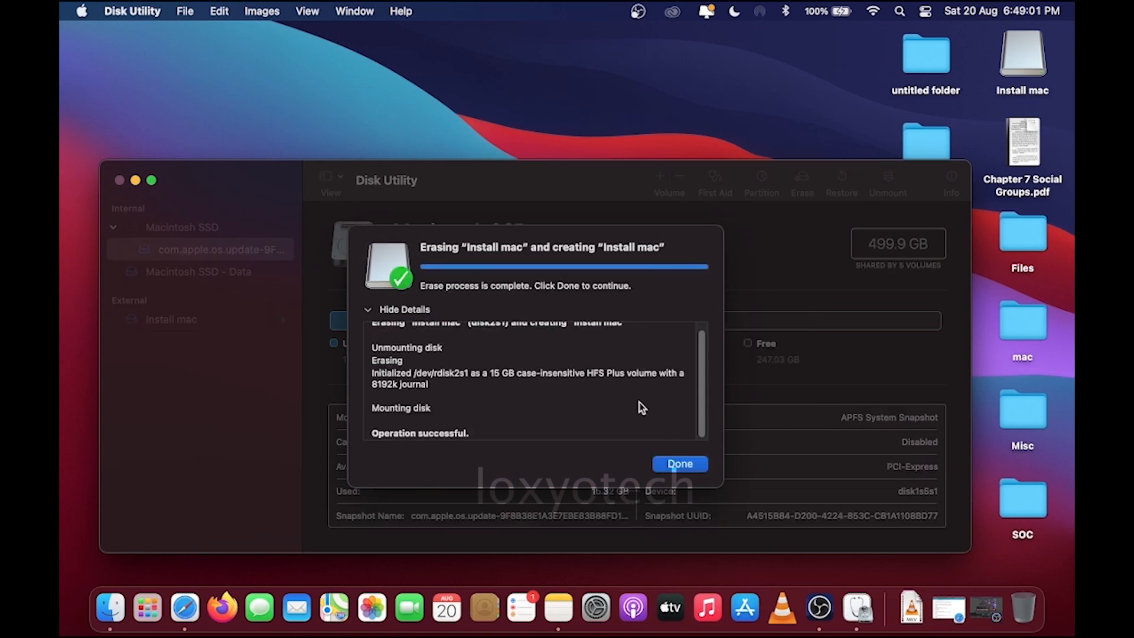
pyautogui.click(680, 464)
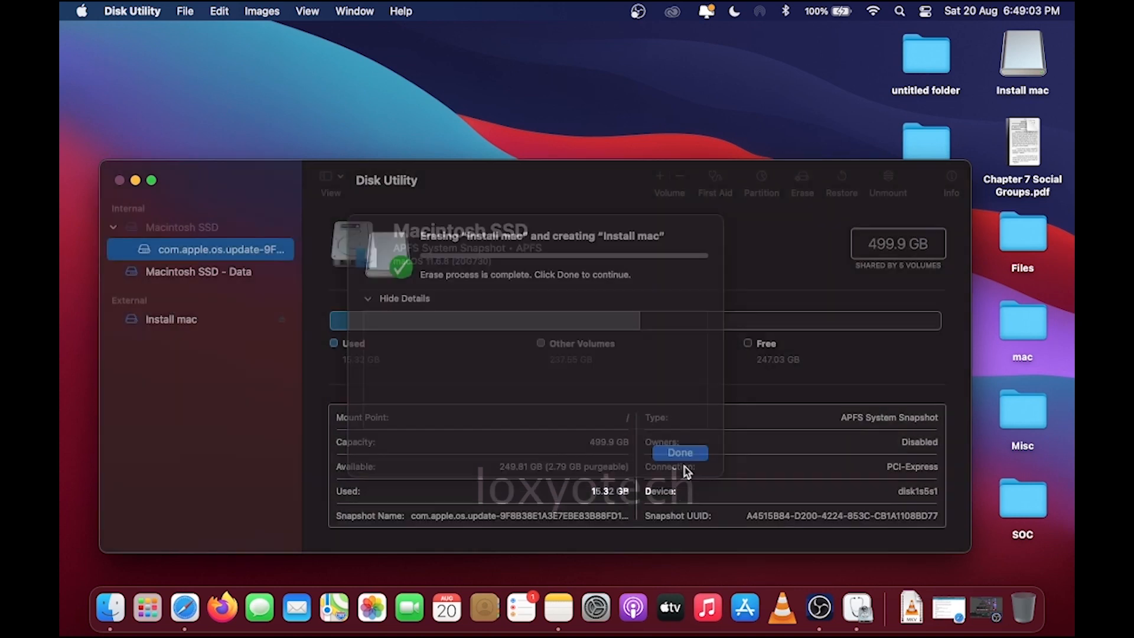
pyautogui.click(680, 452)
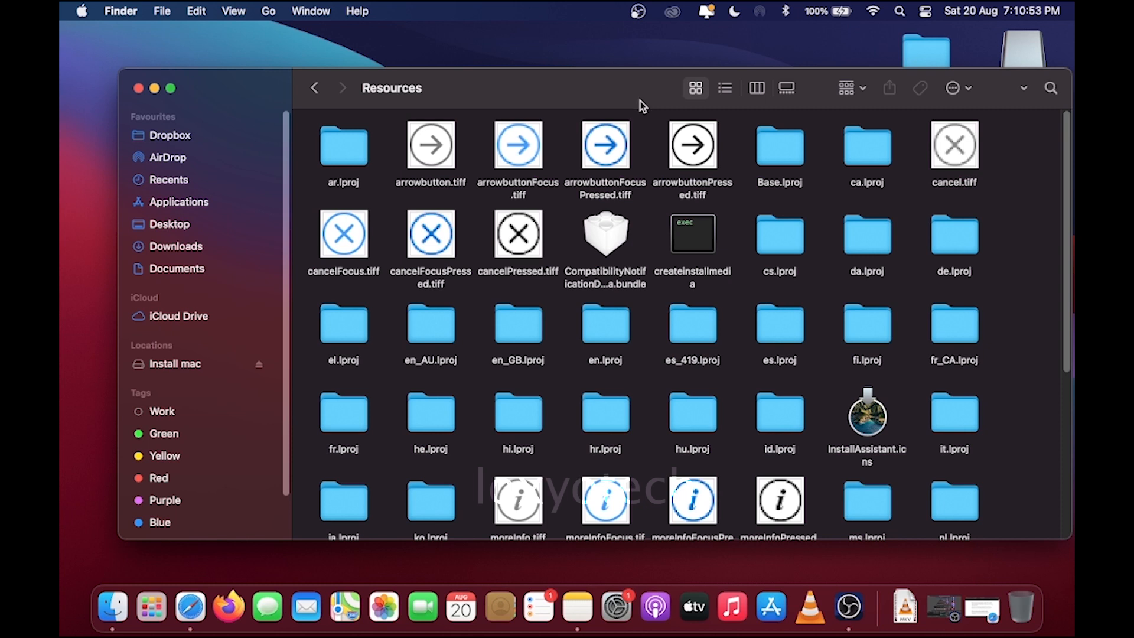
# - Search Spotlight for 'terminal' and launch the Terminal app
pyautogui.write('terminal')
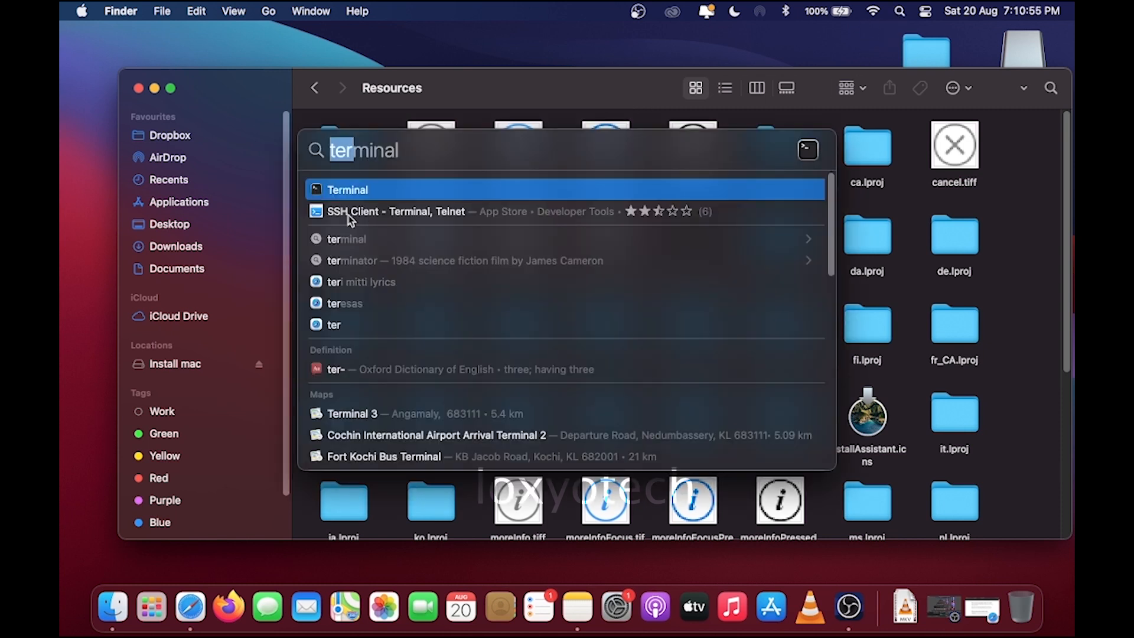
pyautogui.click(347, 190)
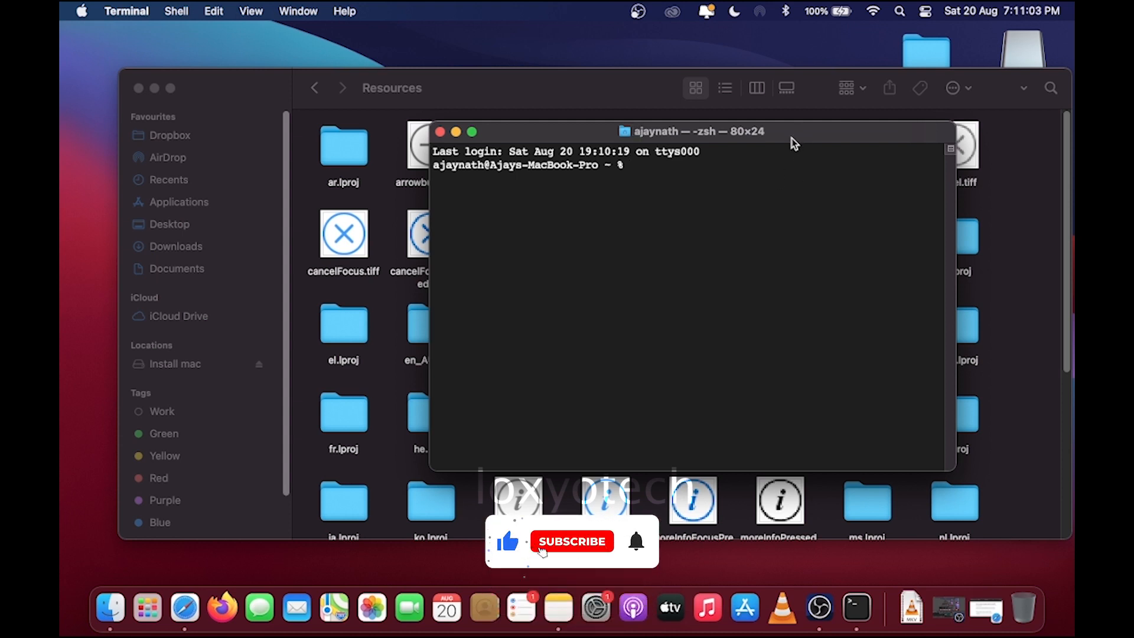
# - Enter 'sudo', the Big Sur createinstallmedia path, and '--volume' in Terminal
pyautogui.write('sudo')
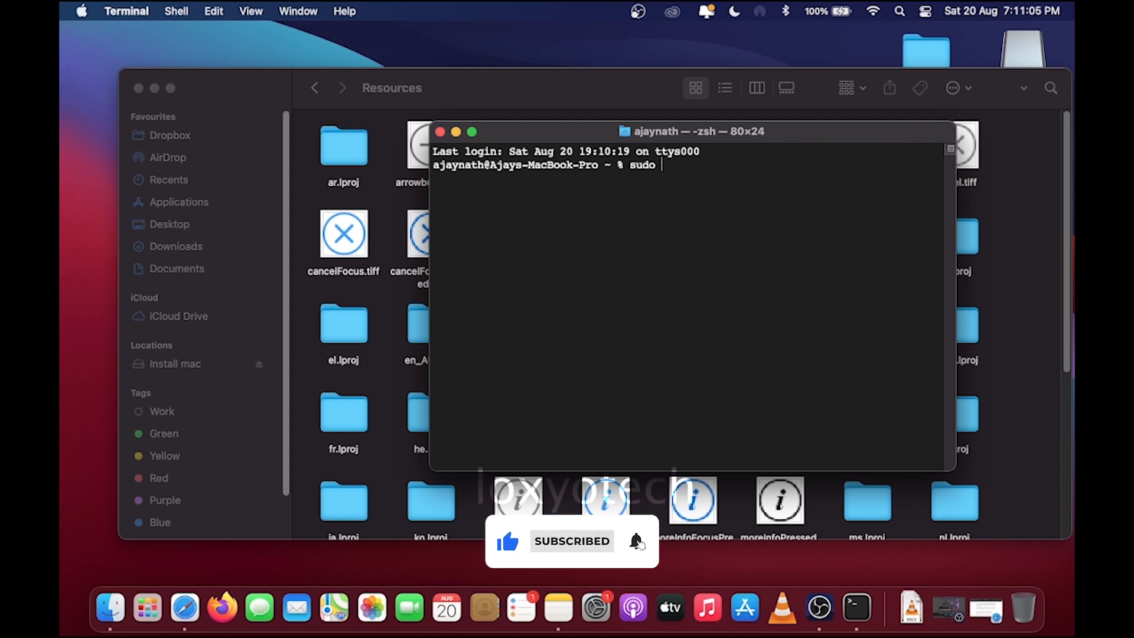
pyautogui.moveTo(691, 131); pyautogui.dragTo(636, 325)
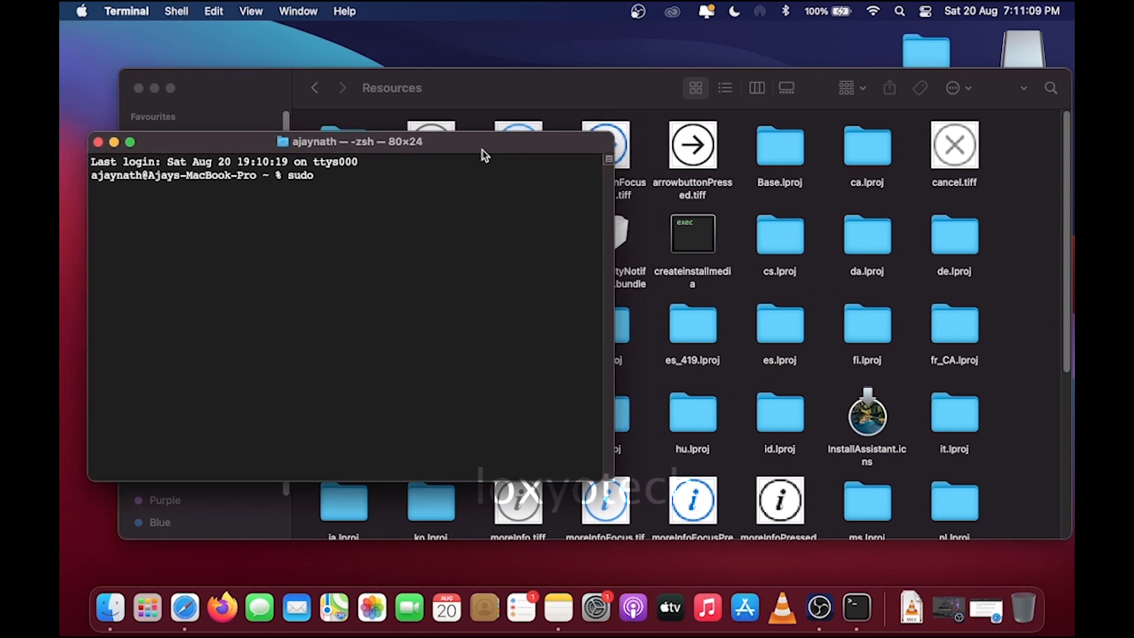
pyautogui.write('/Applications/Install\\ macOS\\ Big\\ Sur.app/Contents/Resources/createinstallmedia')
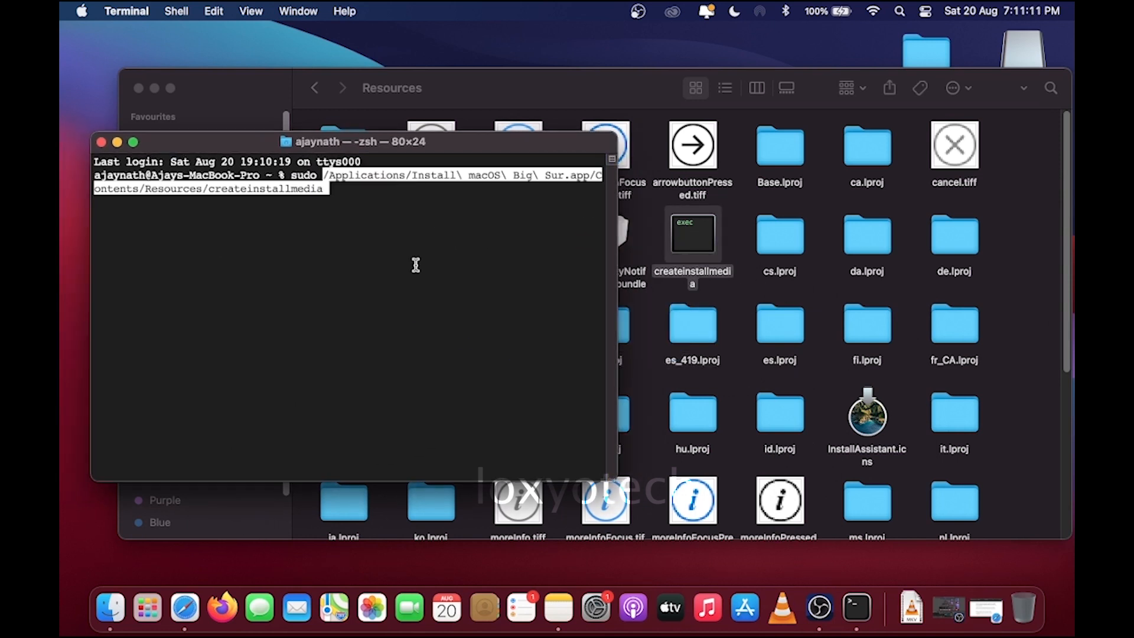
pyautogui.moveTo(352, 195)
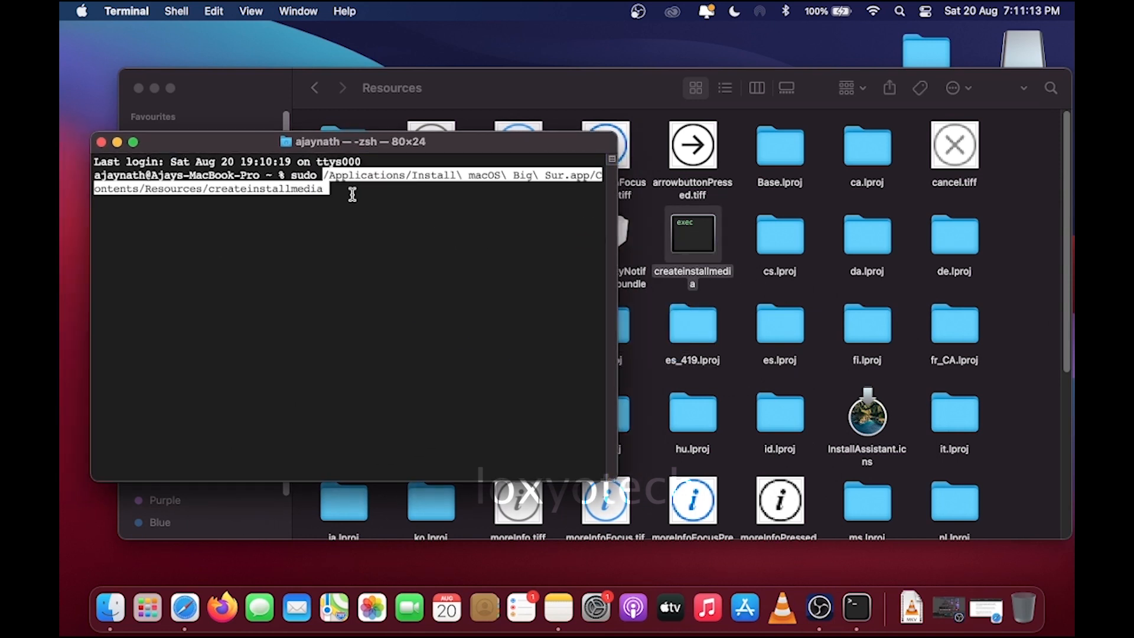
pyautogui.write('--')
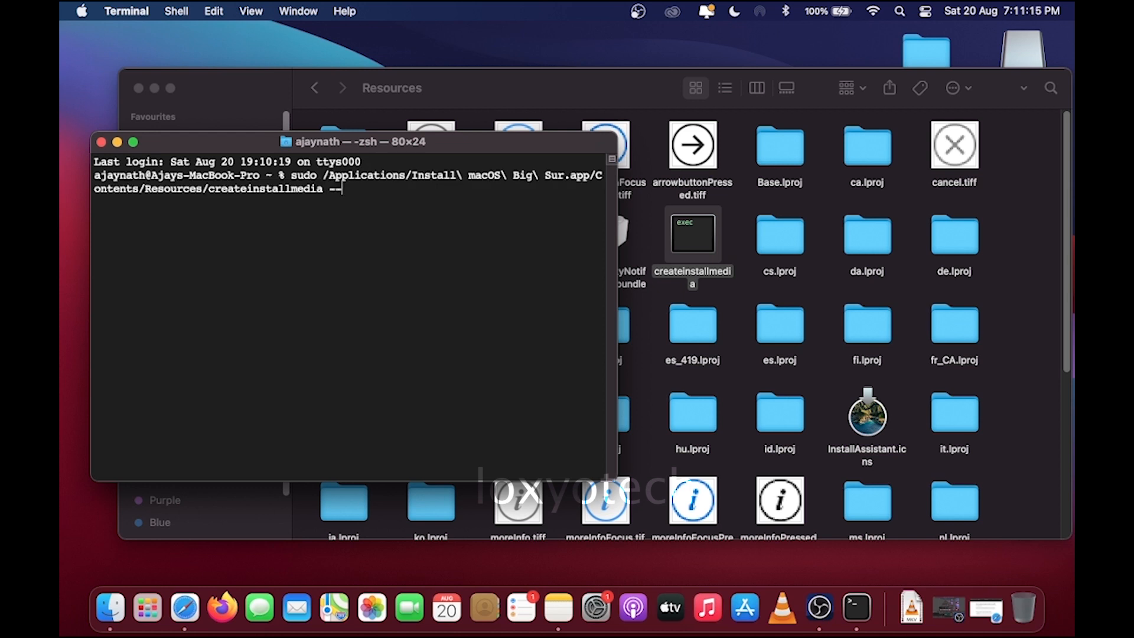
pyautogui.write('volume')
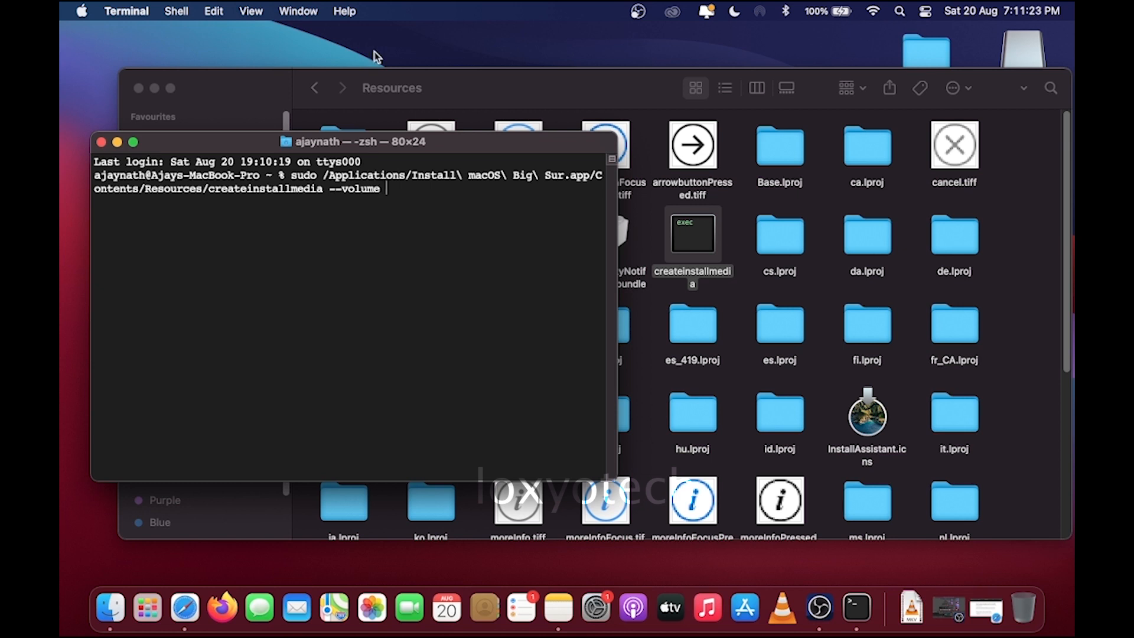
# - Navigate Finder to /Volumes, showing the Install mac and Macintosh SSD drives
pyautogui.click(268, 11)
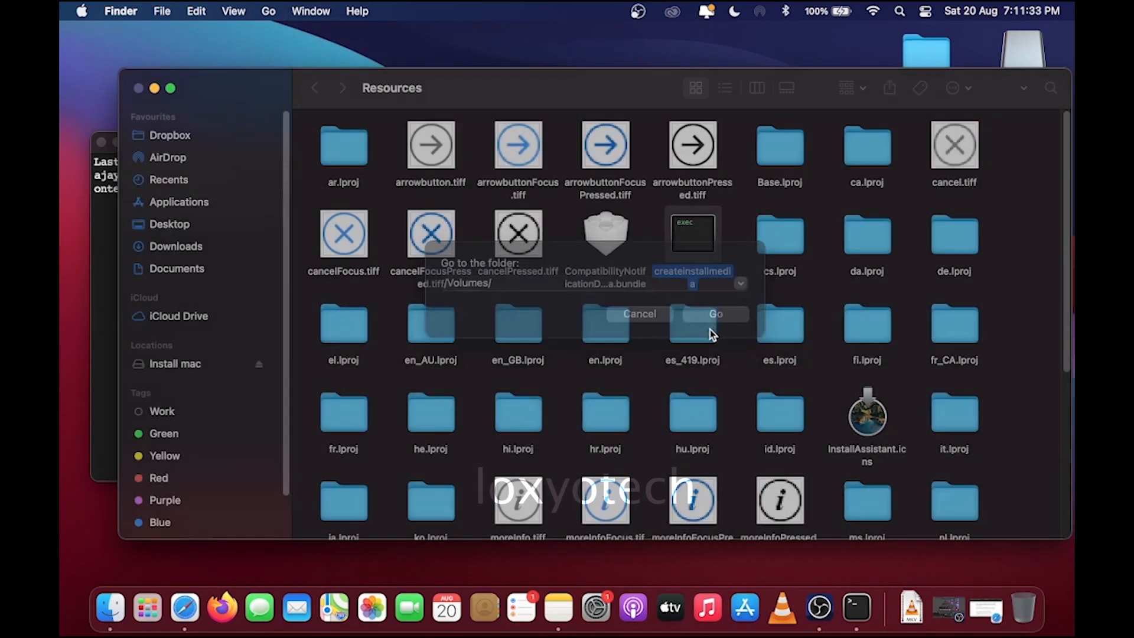
pyautogui.click(717, 315)
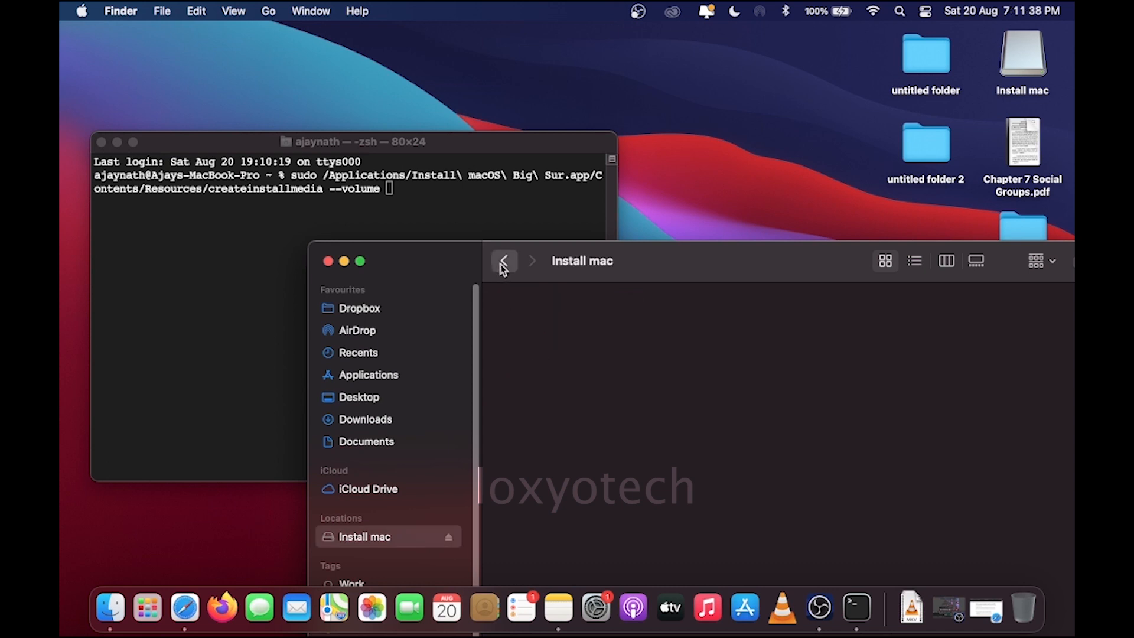
pyautogui.click(503, 261)
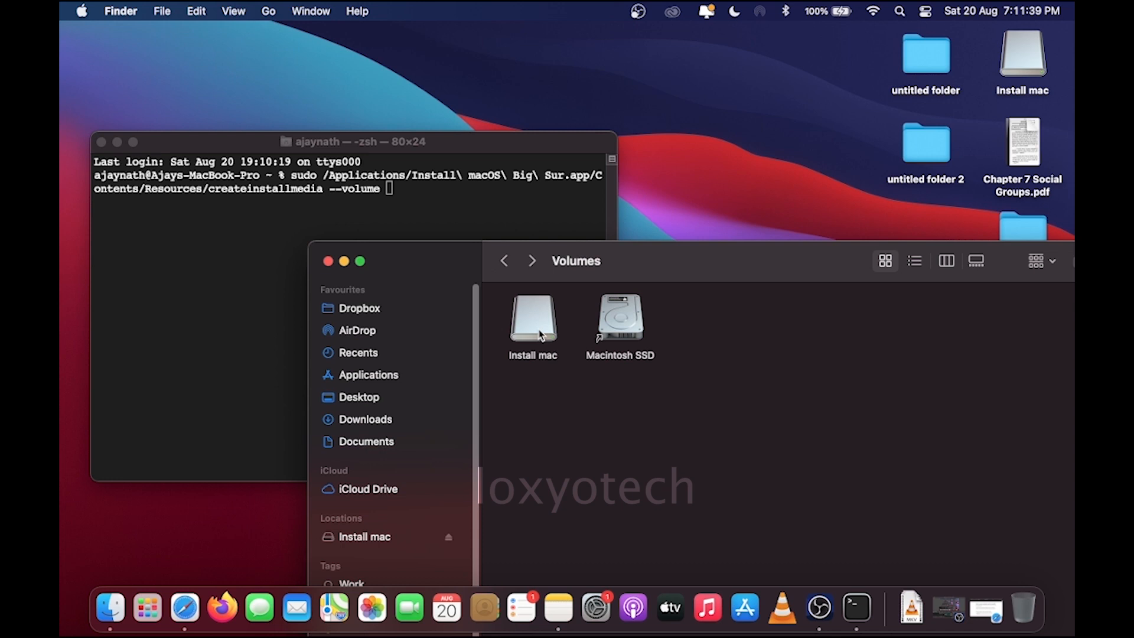
pyautogui.moveTo(1031, 55)
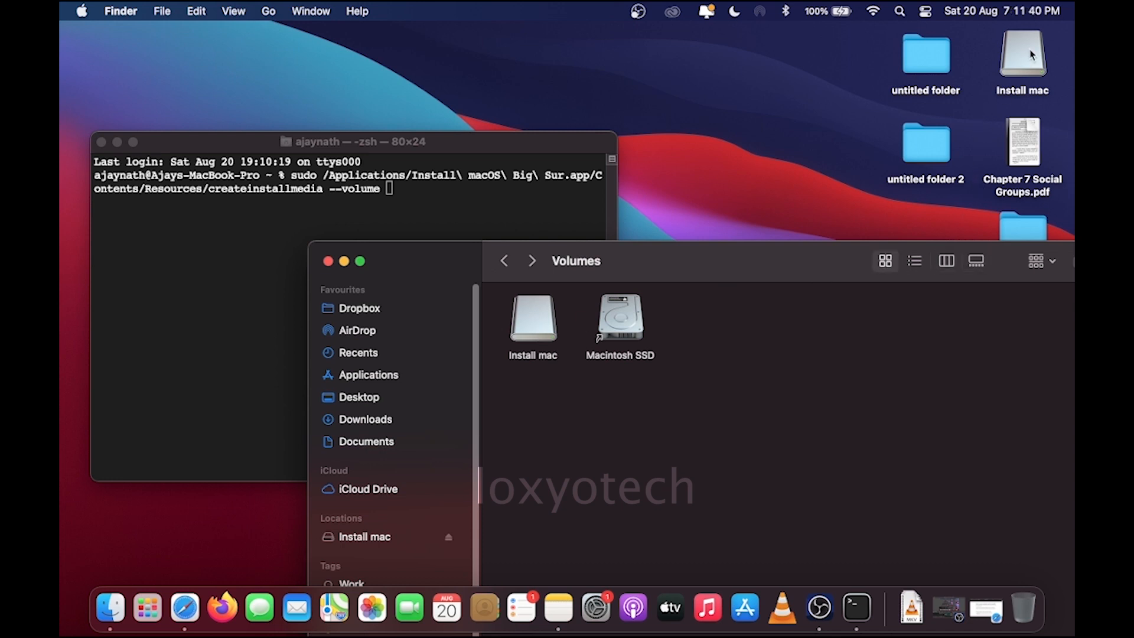
# - Append the Install mac volume path, run the command, and confirm erasing with 'y'
pyautogui.moveTo(533, 318); pyautogui.dragTo(405, 177)
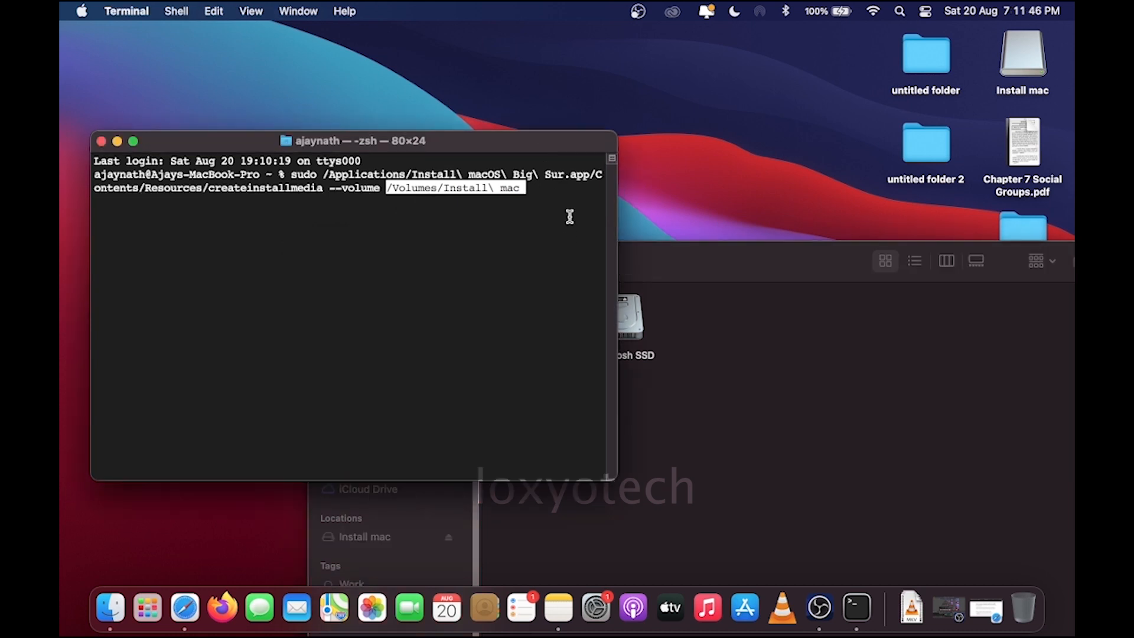
pyautogui.press('Return')
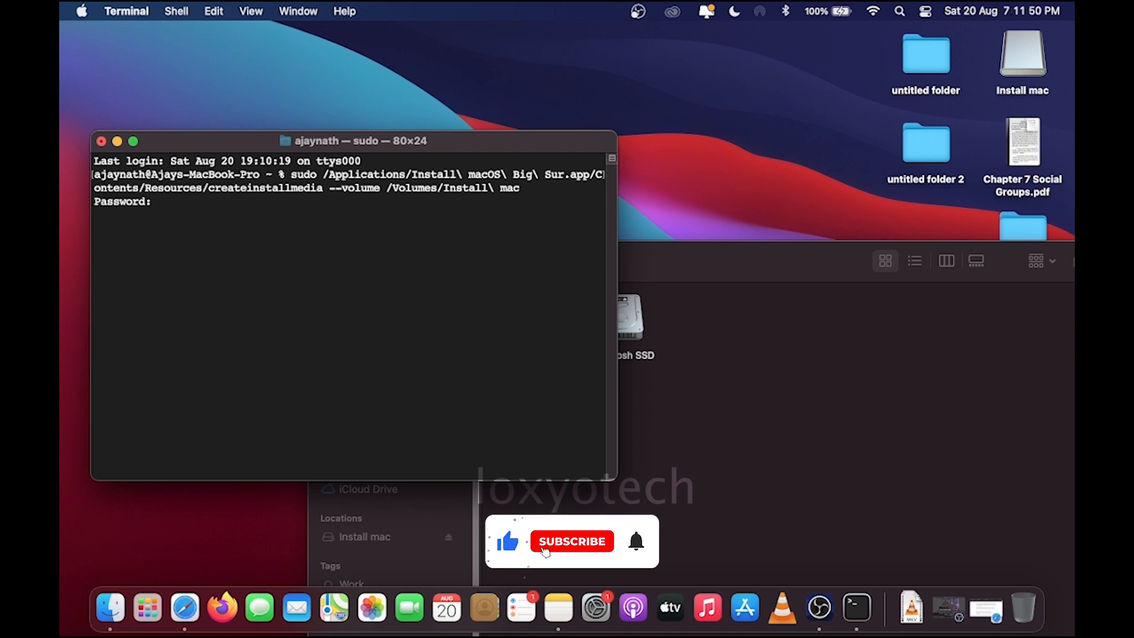
pyautogui.click(572, 541)
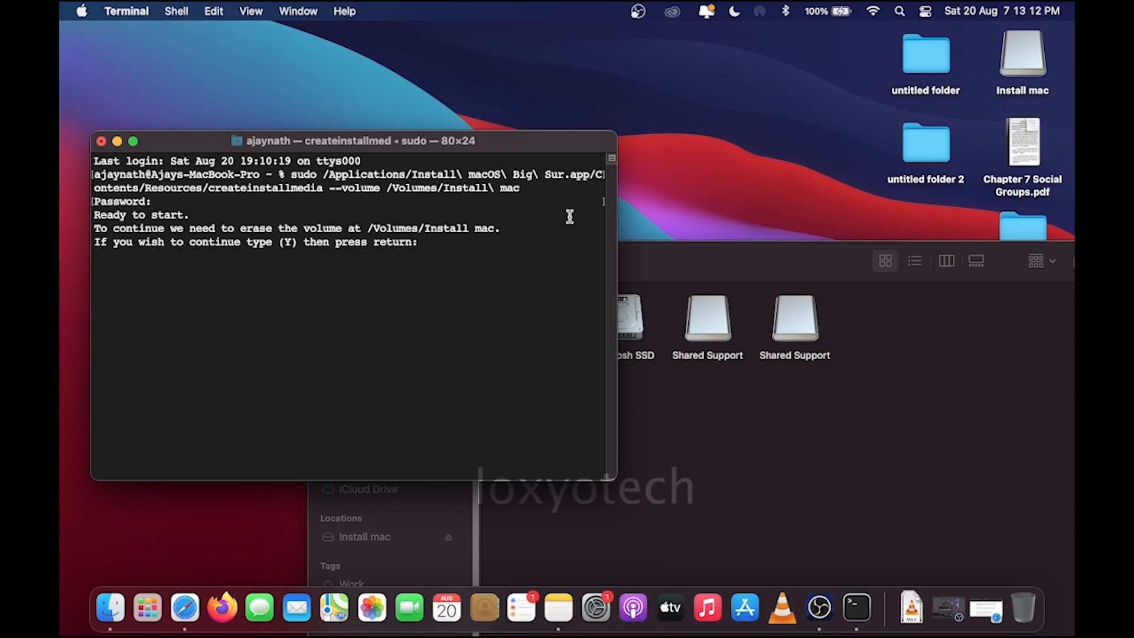
pyautogui.write('y')
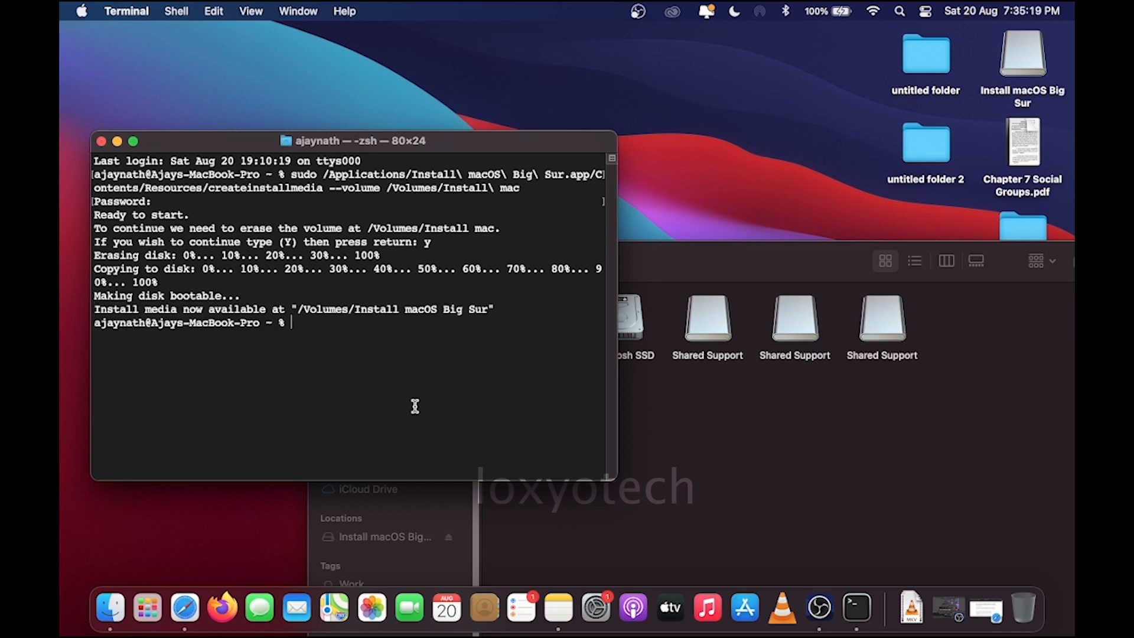
pyautogui.write('exit')
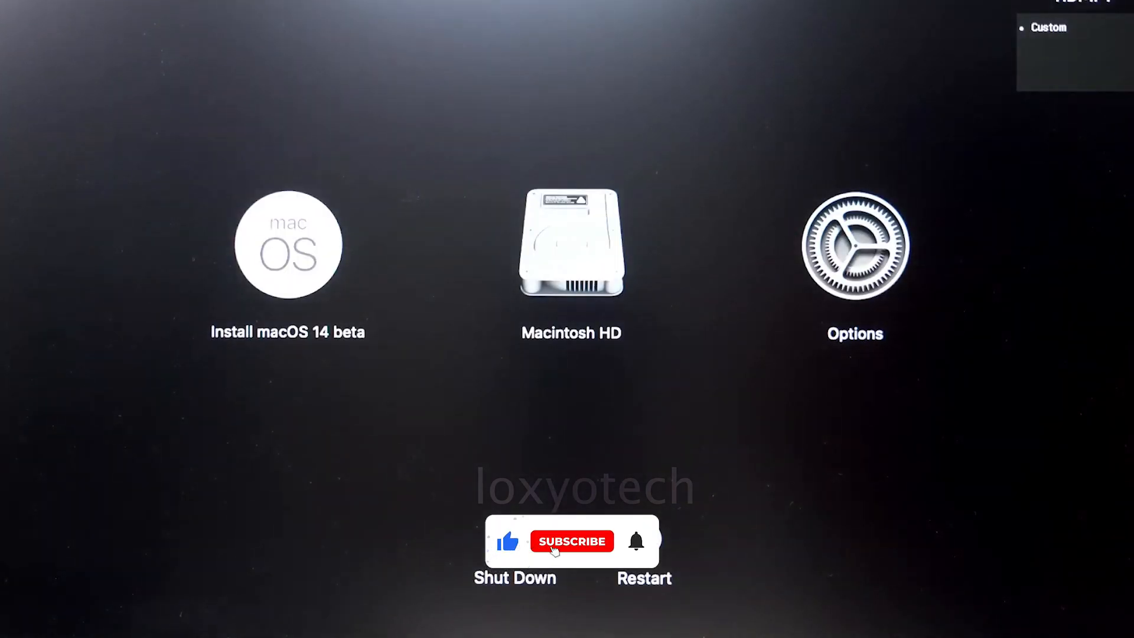
# - Select the Install macOS 14 beta drive in Startup Manager and boot from it
pyautogui.click(287, 248)
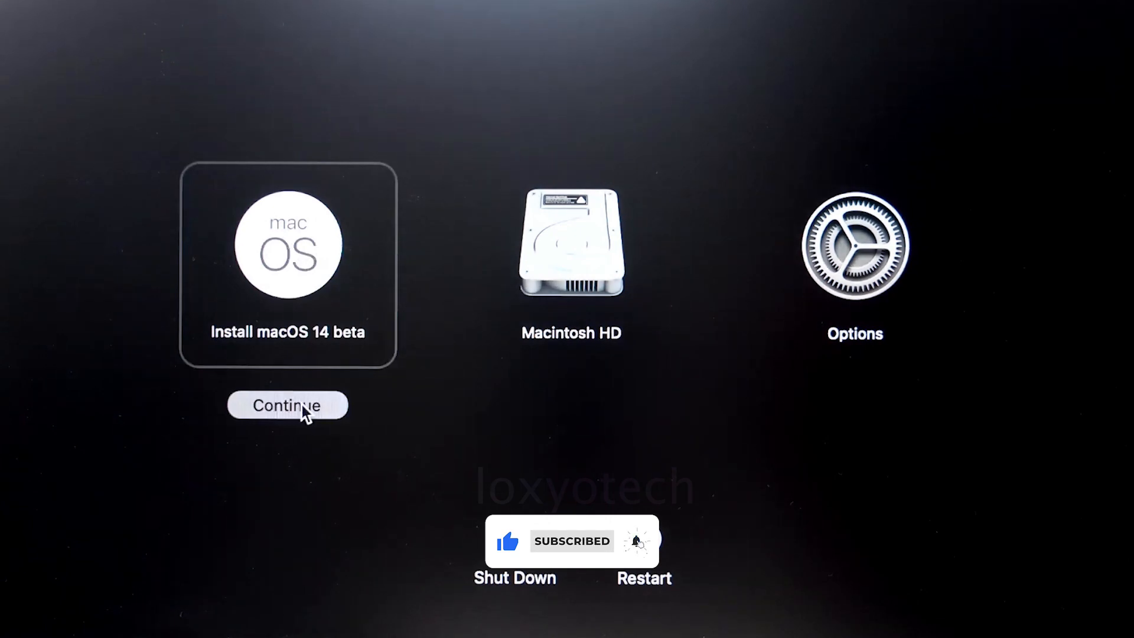
pyautogui.click(288, 405)
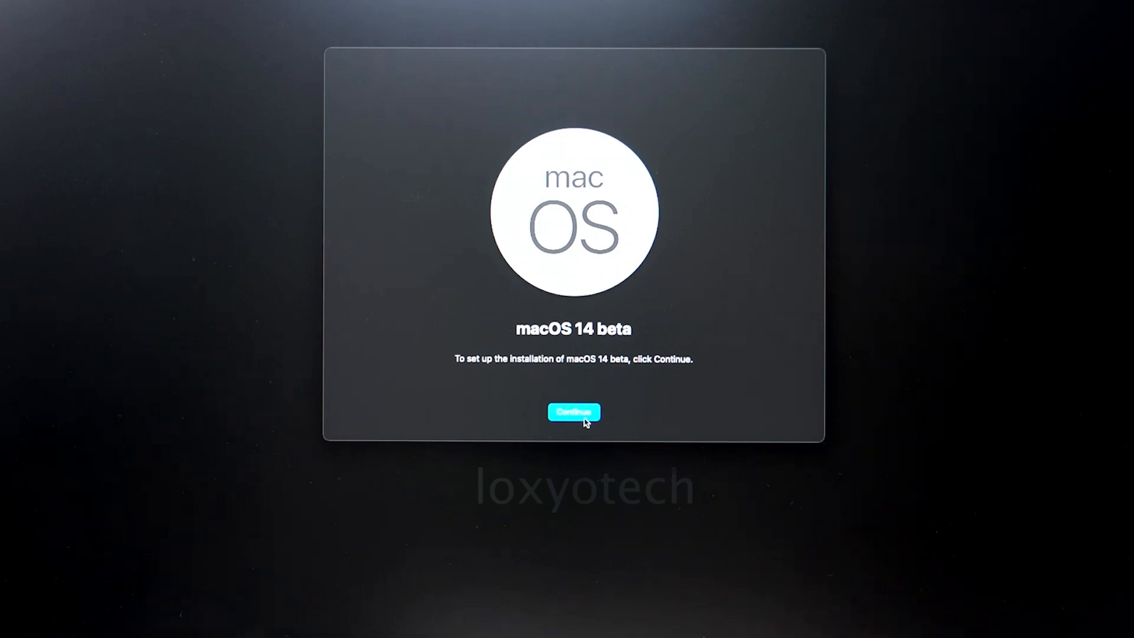
# - Continue past the macOS 14 beta setup screen and agree to the licence terms
pyautogui.click(574, 412)
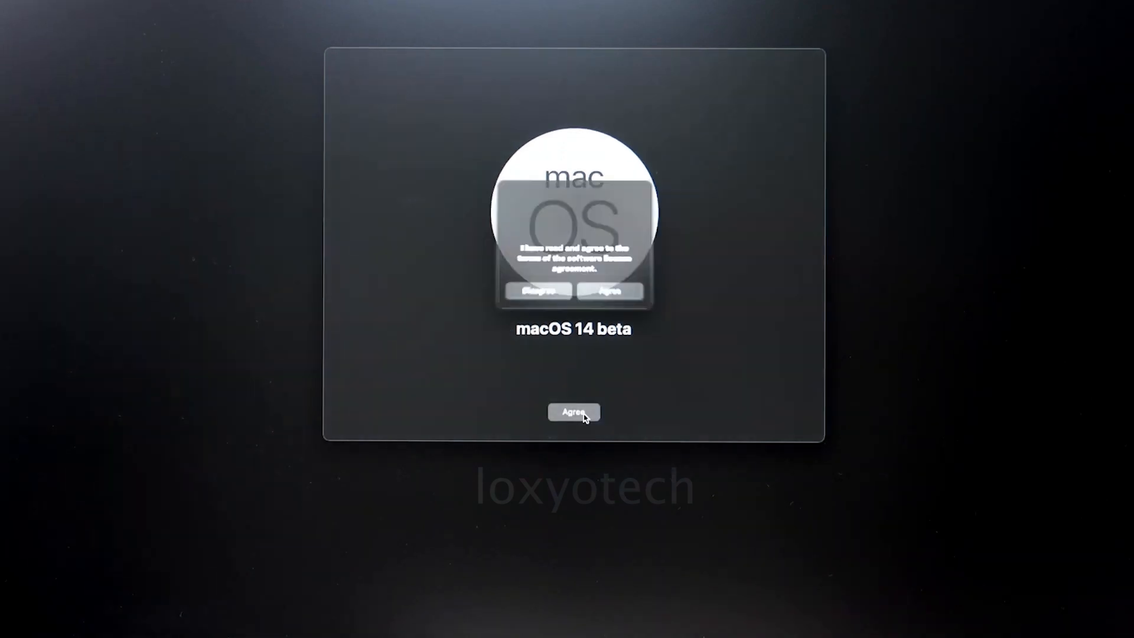
pyautogui.click(574, 412)
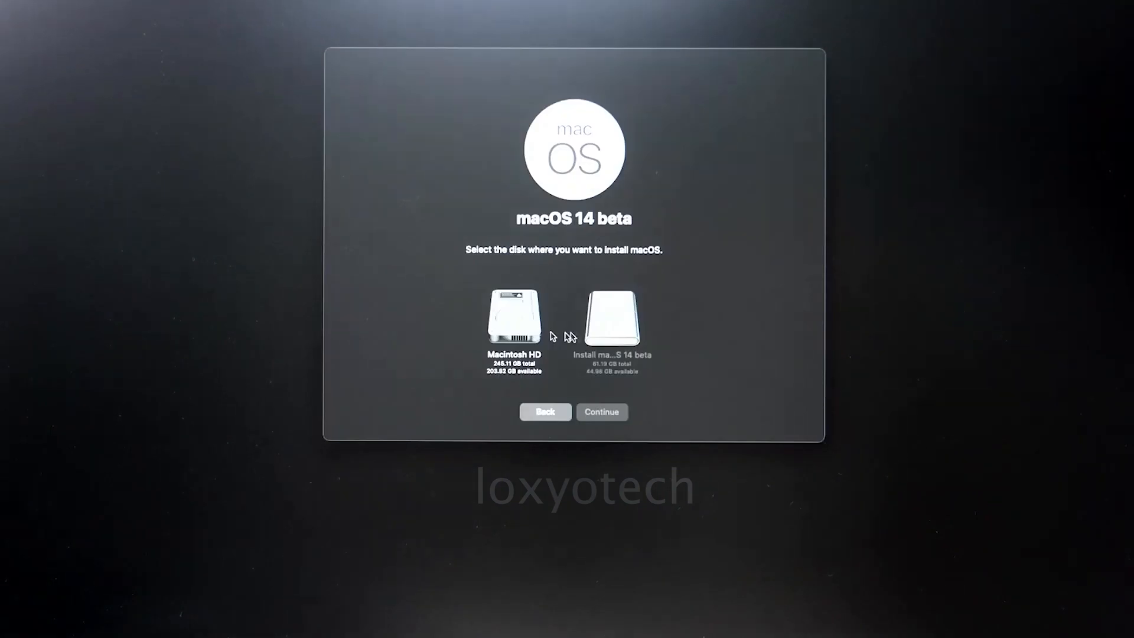
pyautogui.moveTo(743, 358)
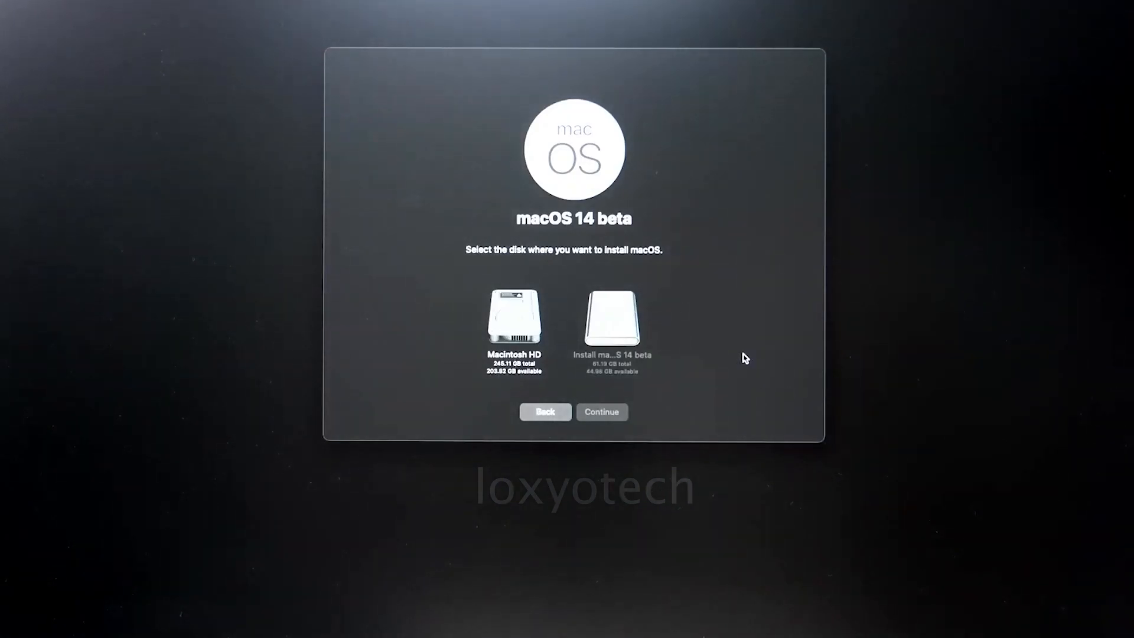